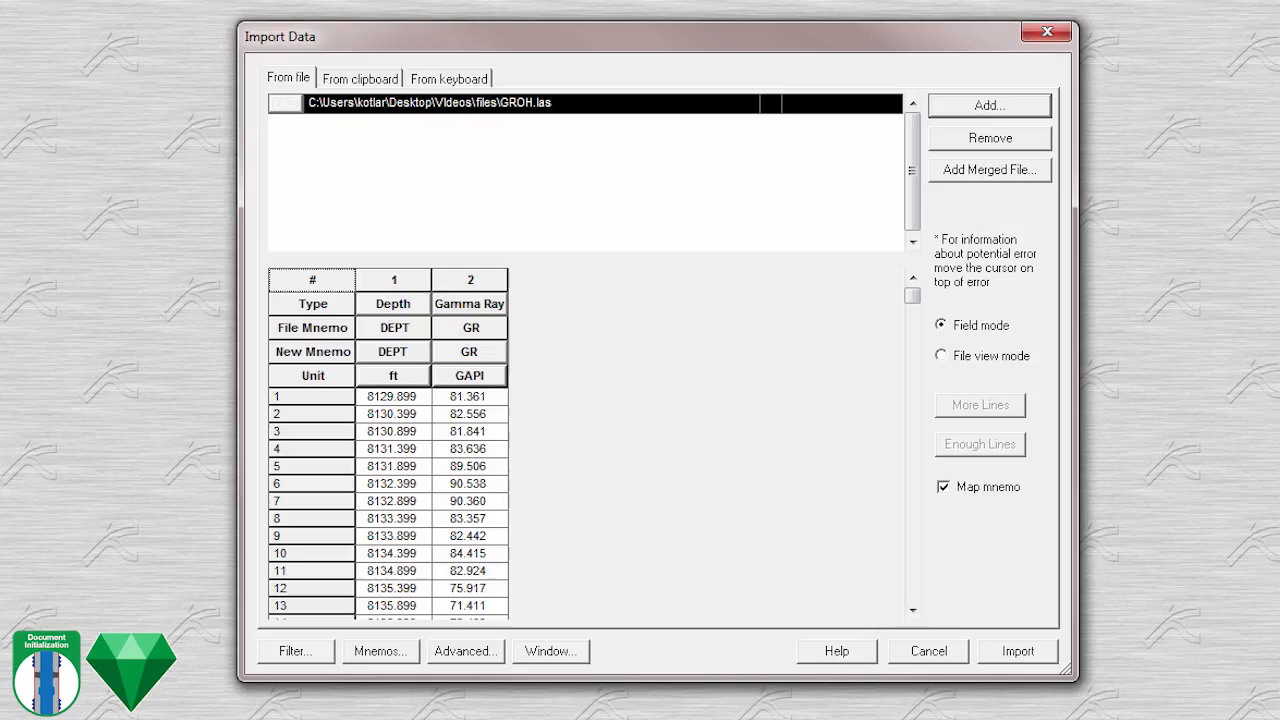
Import GR0H.las into the document and review the well details.
{"action": "left_click", "coordinate": [1016, 652]}
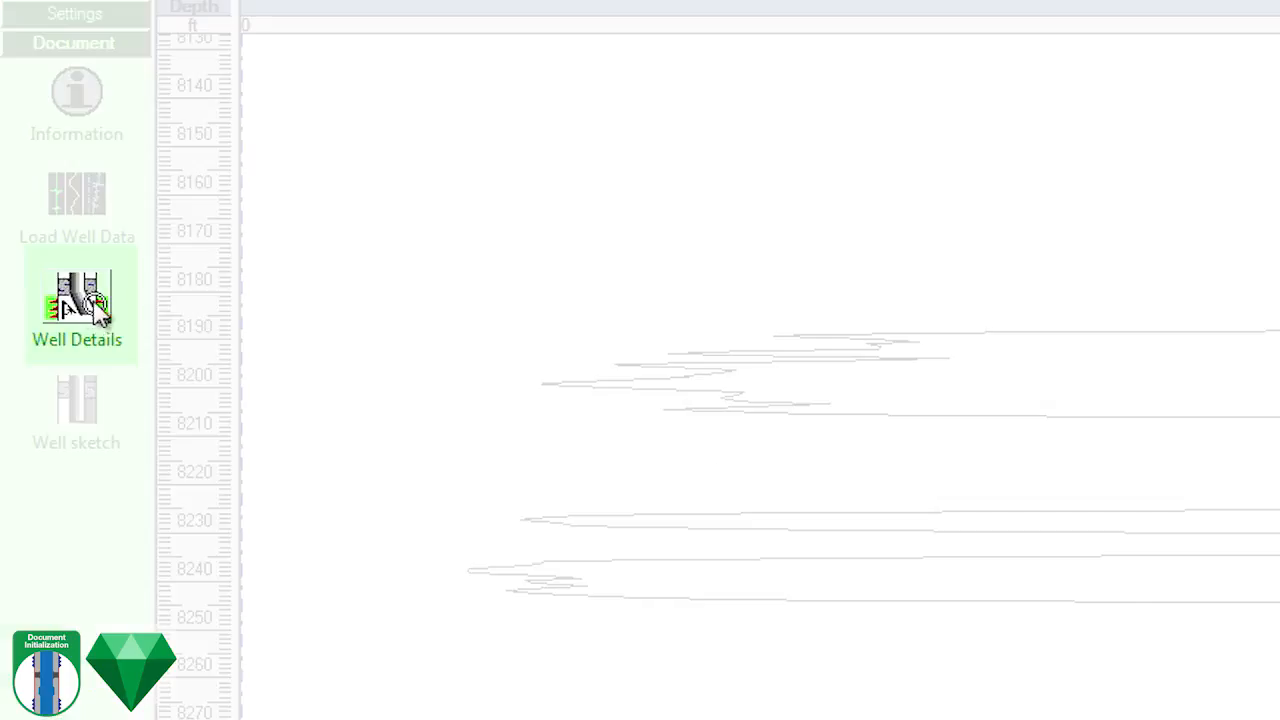
{"action": "left_click", "coordinate": [76, 304]}
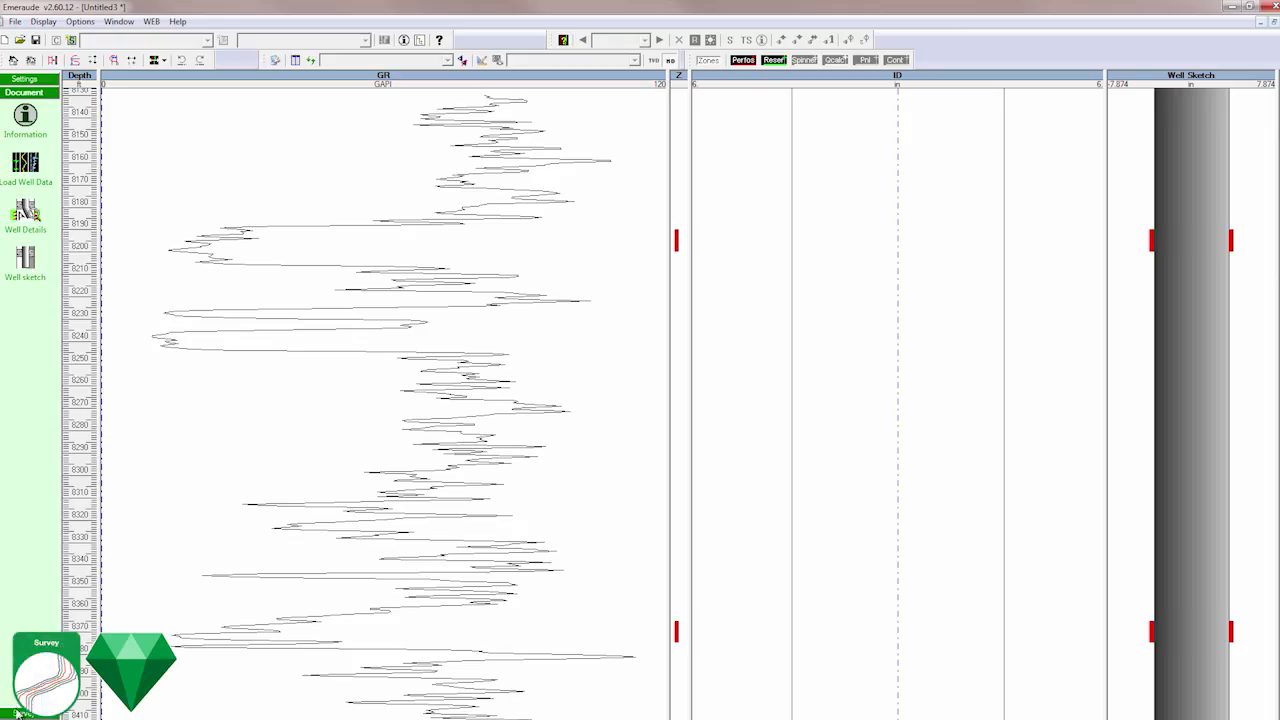
Create the Flowing survey and select the eight B01 up/down pass LAS files for import.
{"action": "left_click", "coordinate": [46, 670]}
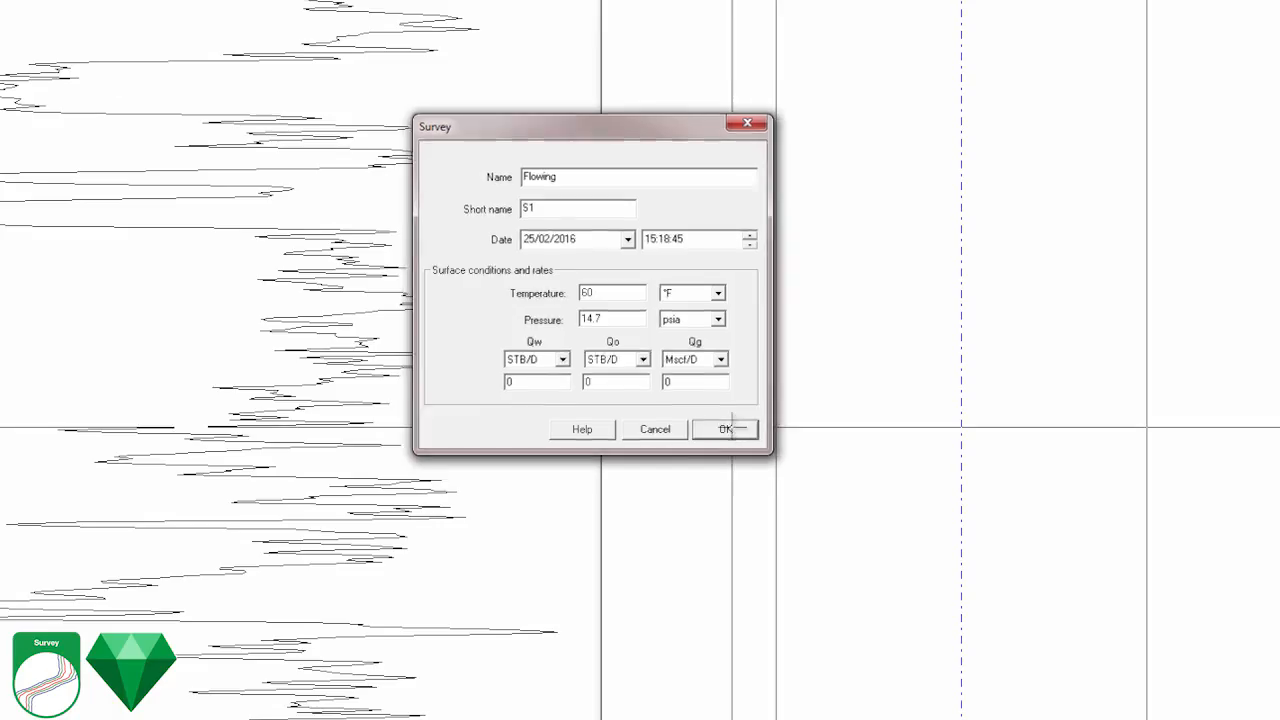
{"action": "left_click", "coordinate": [724, 428]}
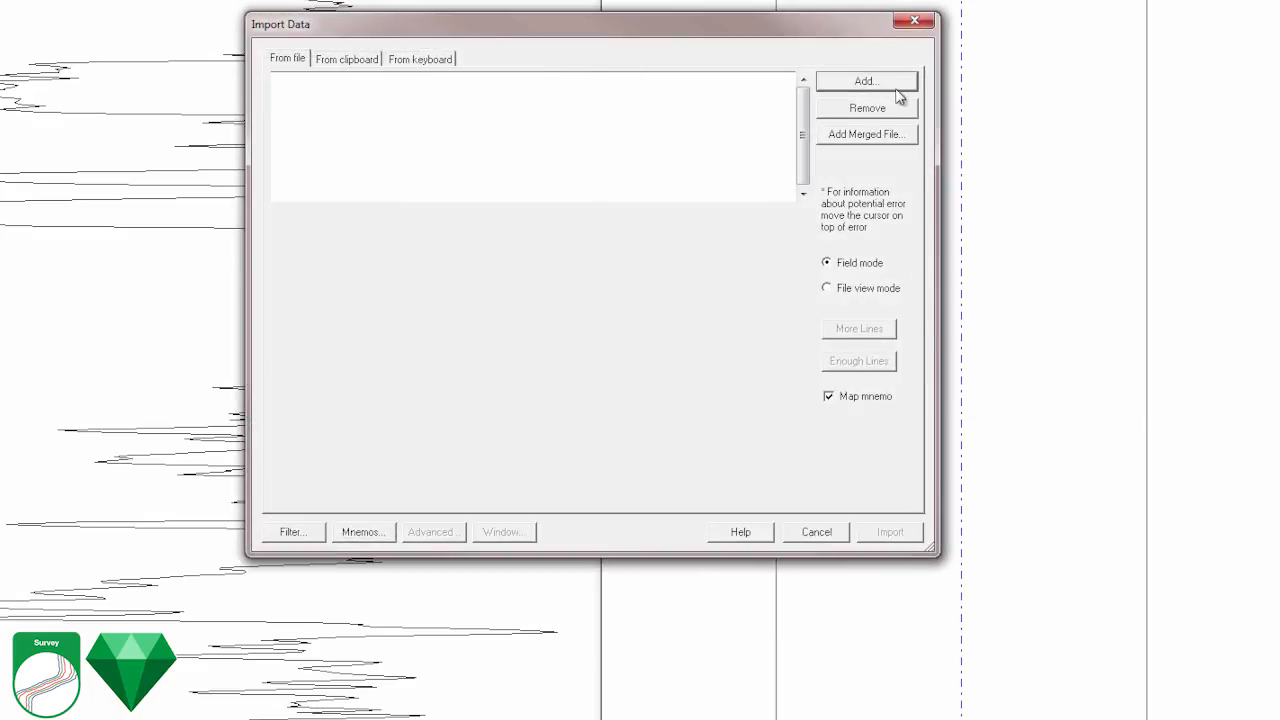
{"action": "left_click", "coordinate": [864, 80]}
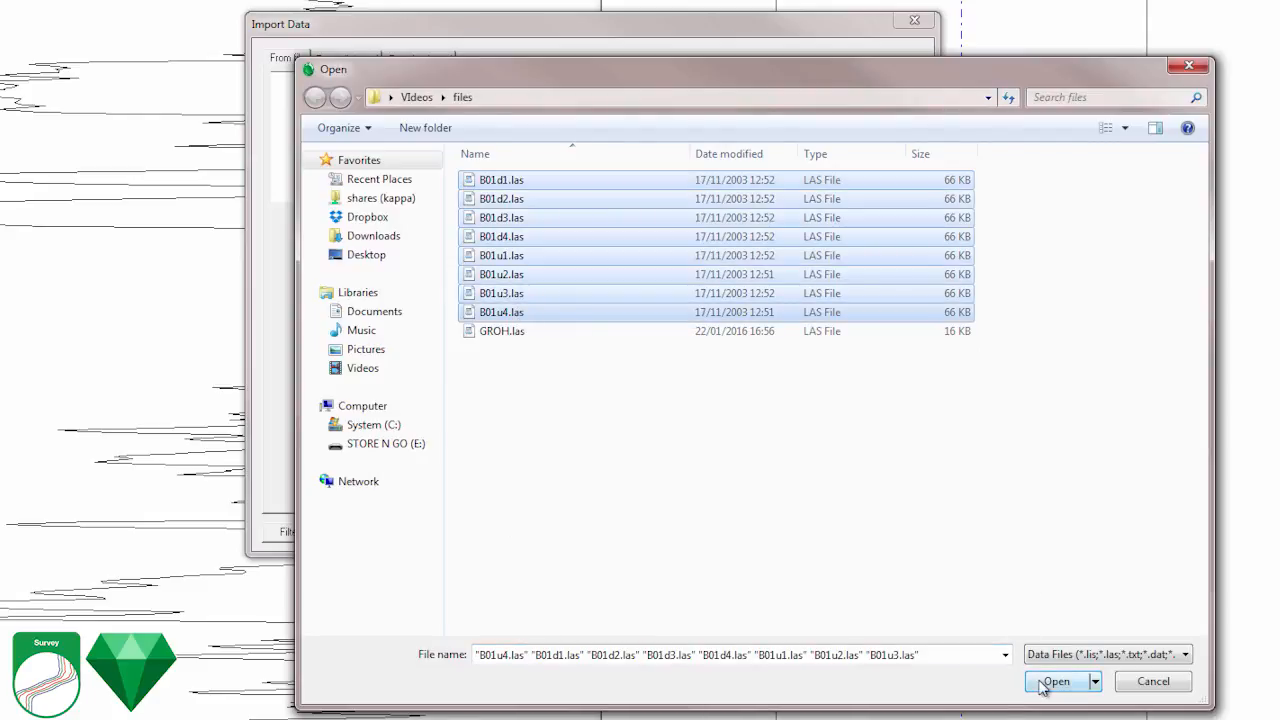
{"action": "left_click", "coordinate": [1056, 680]}
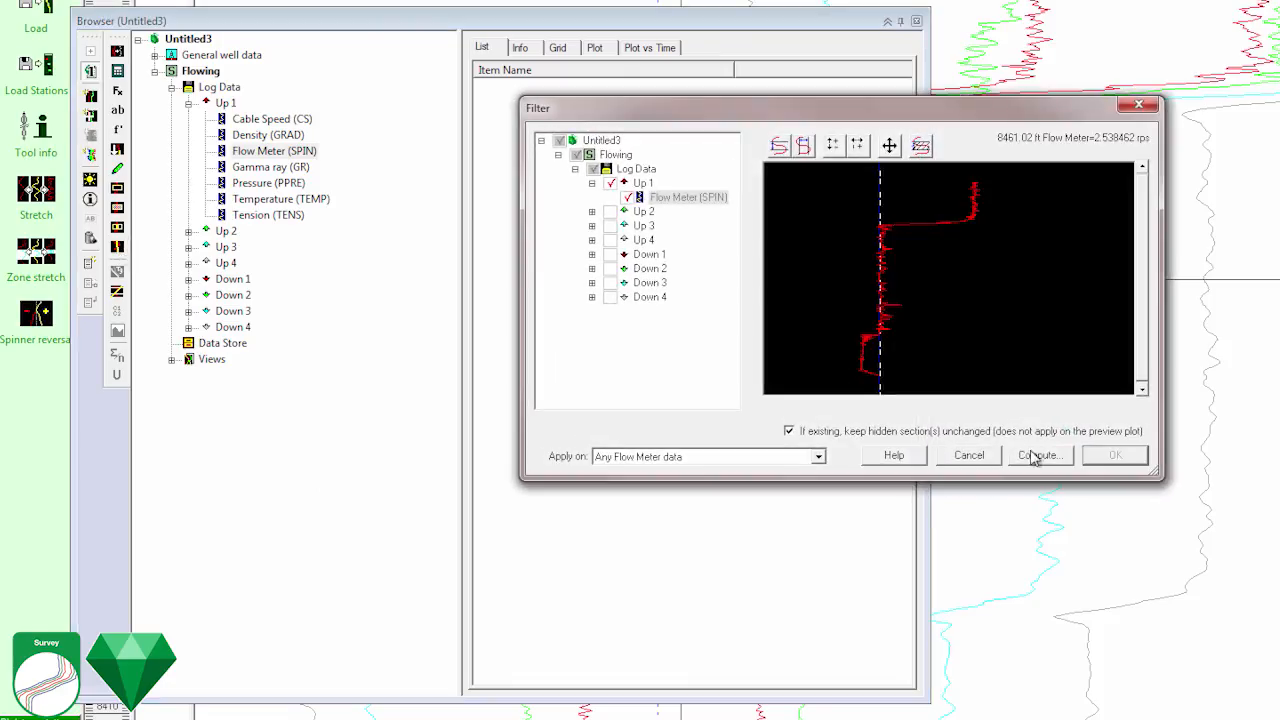
Apply an average filter with window 4 to the flowmeter data of all passes.
{"action": "left_click", "coordinate": [1036, 456]}
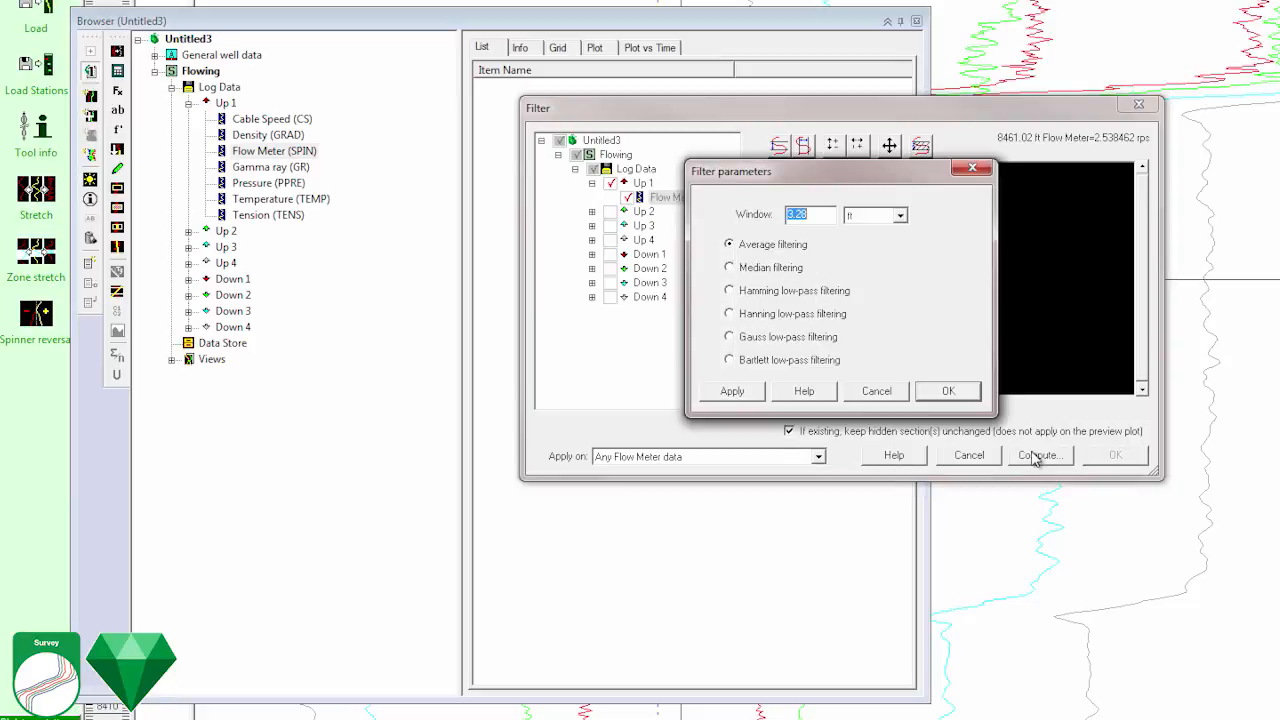
{"action": "type", "text": "4"}
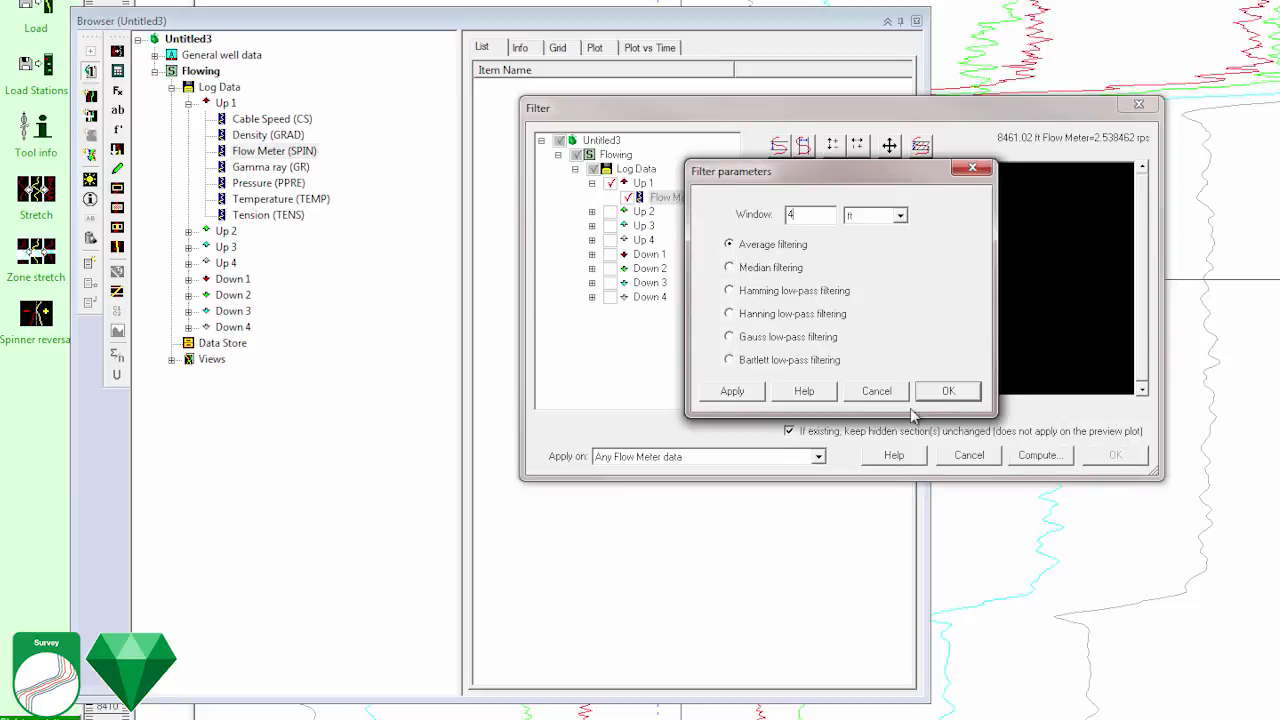
{"action": "left_click", "coordinate": [948, 390]}
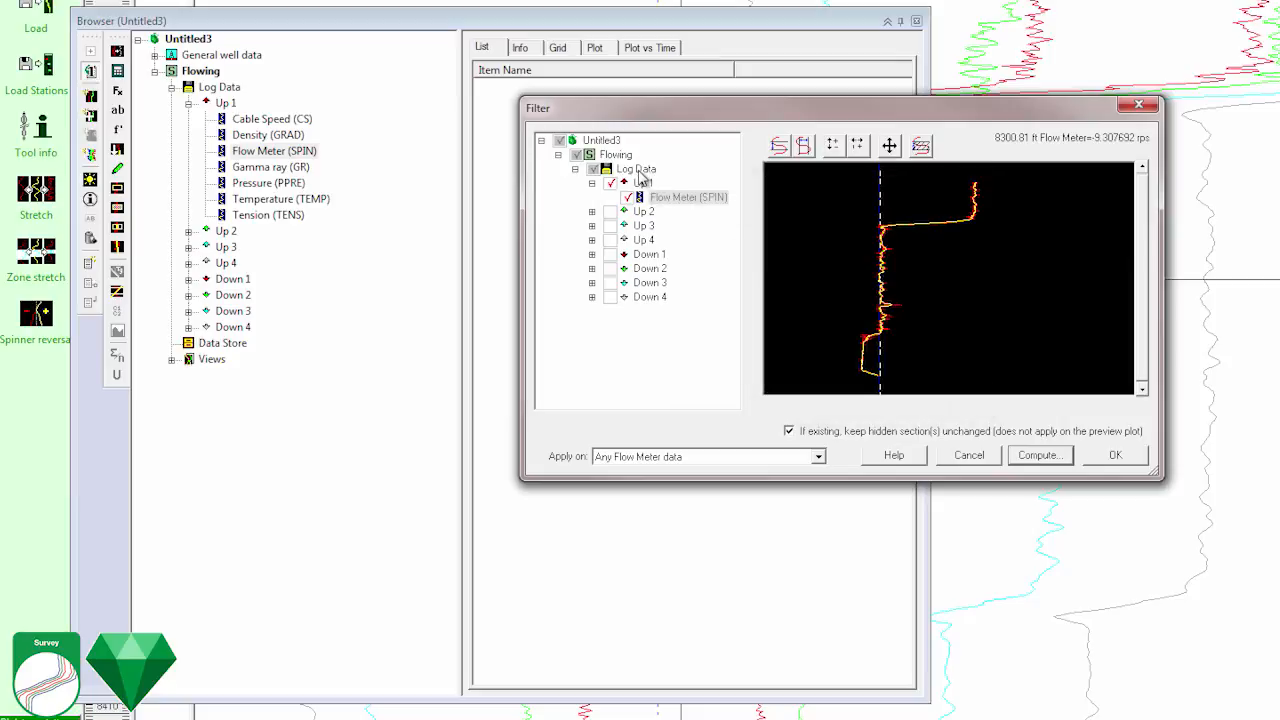
{"action": "left_click", "coordinate": [592, 168]}
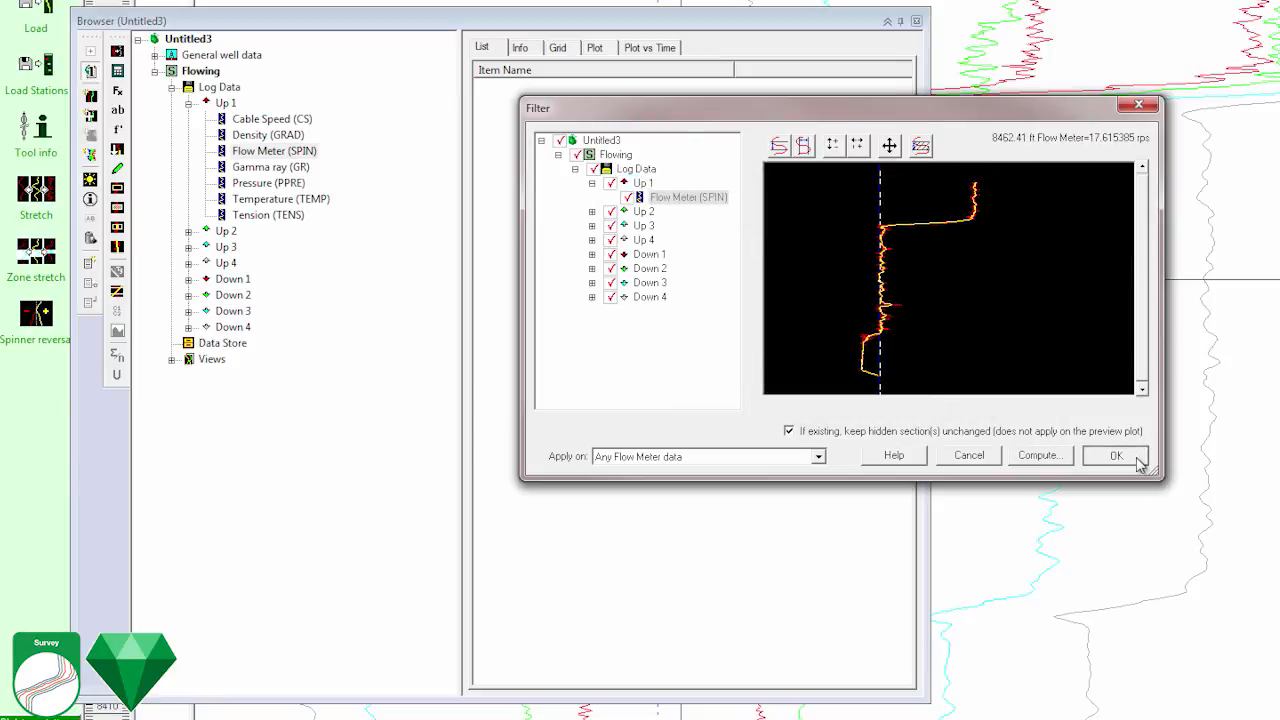
{"action": "left_click", "coordinate": [1116, 456]}
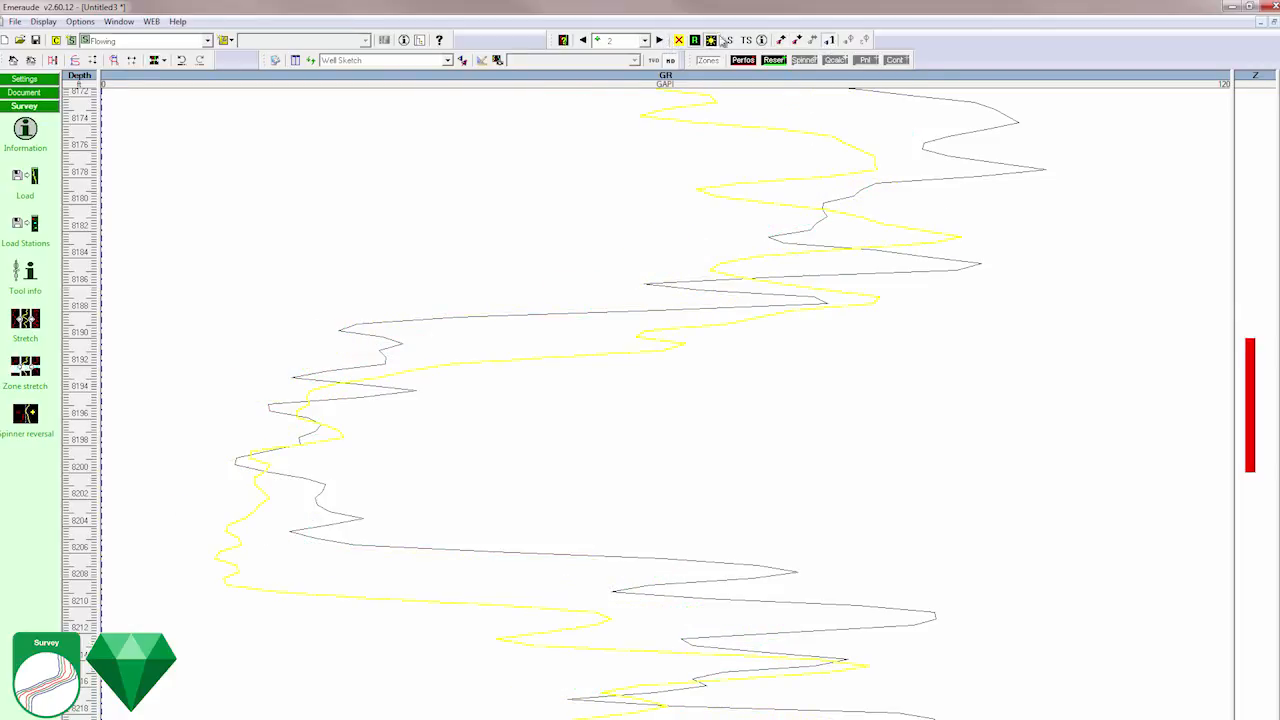
Overlay all passes and set the spinner blade diameter to 3.5 in.
{"action": "left_click", "coordinate": [712, 40]}
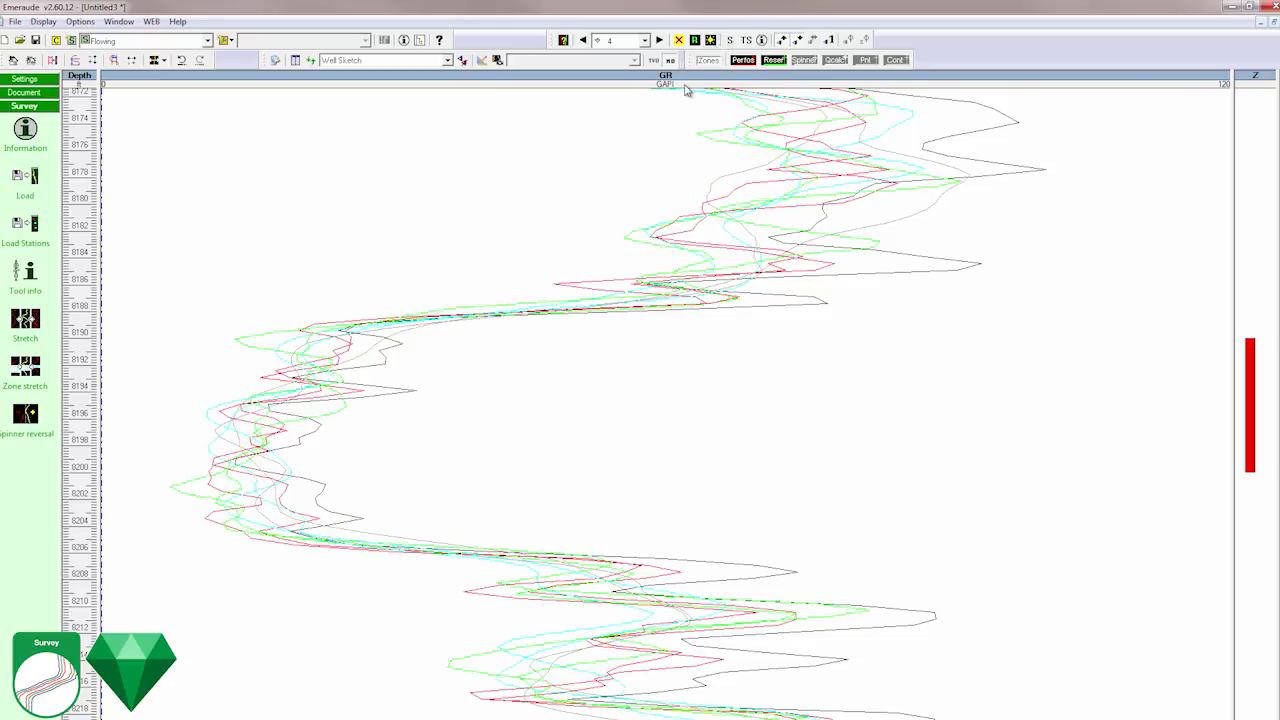
{"action": "left_click", "coordinate": [24, 272]}
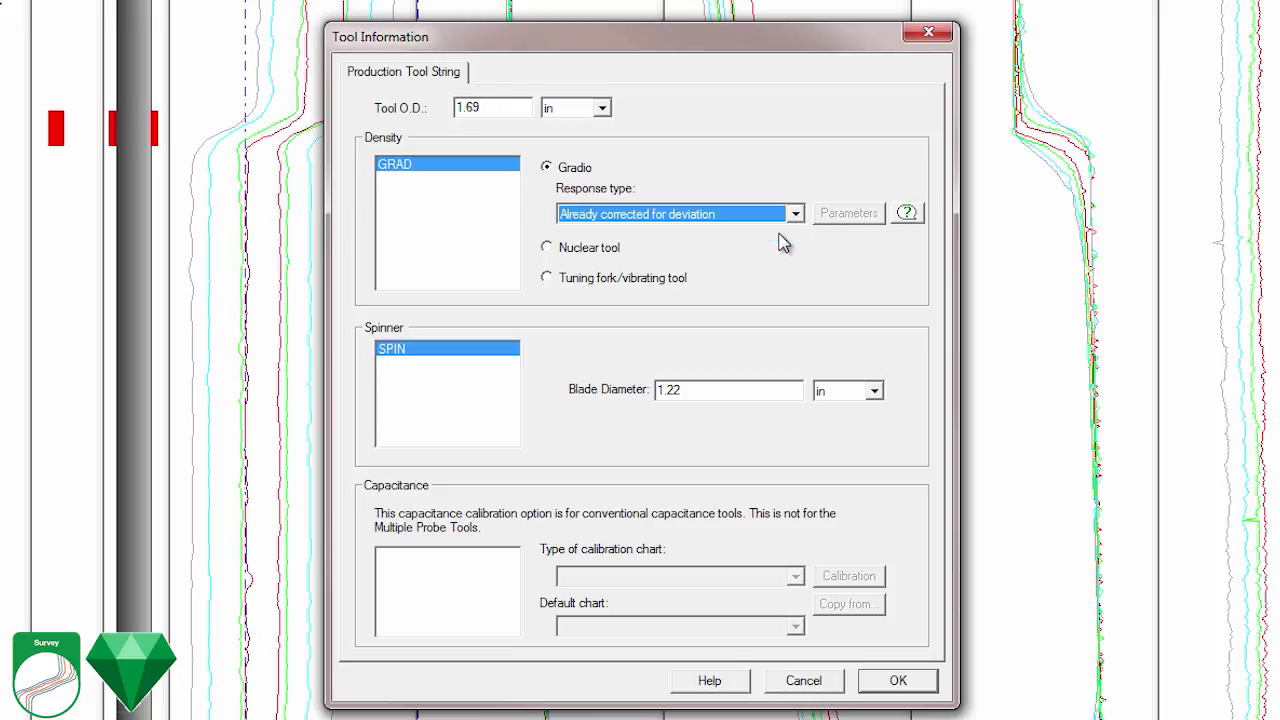
{"action": "type", "text": "3.5"}
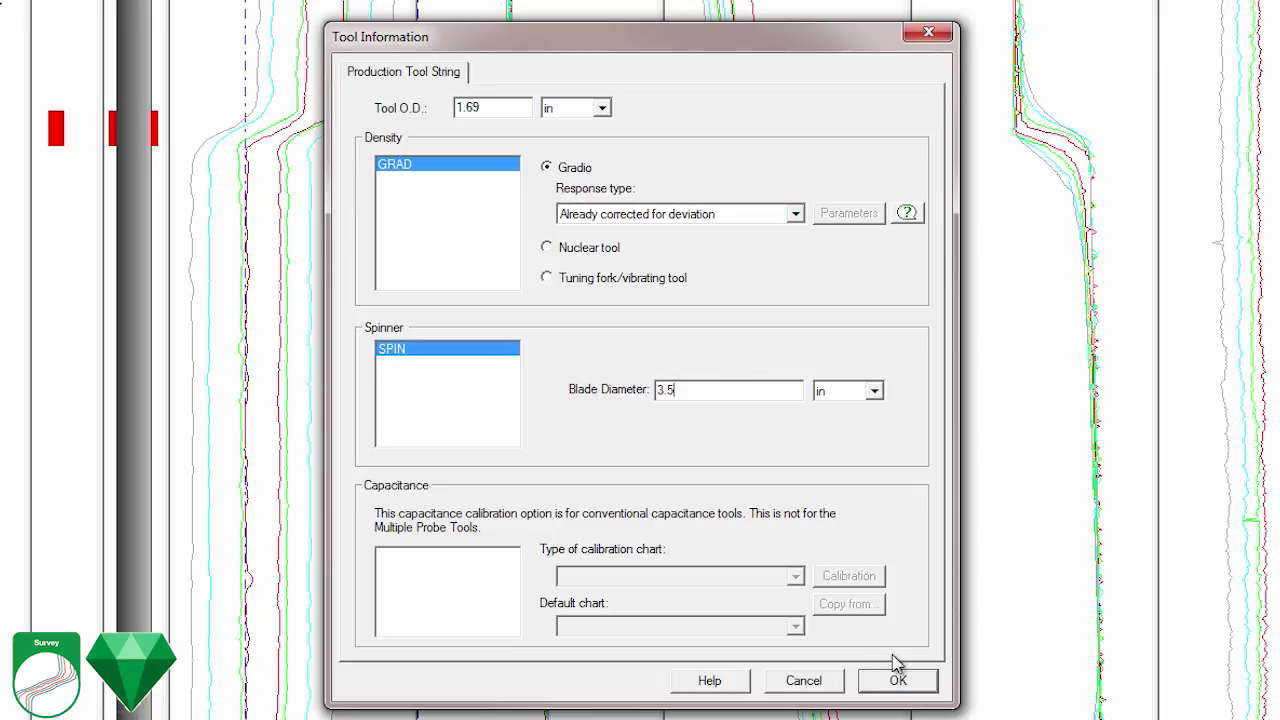
{"action": "left_click", "coordinate": [896, 680]}
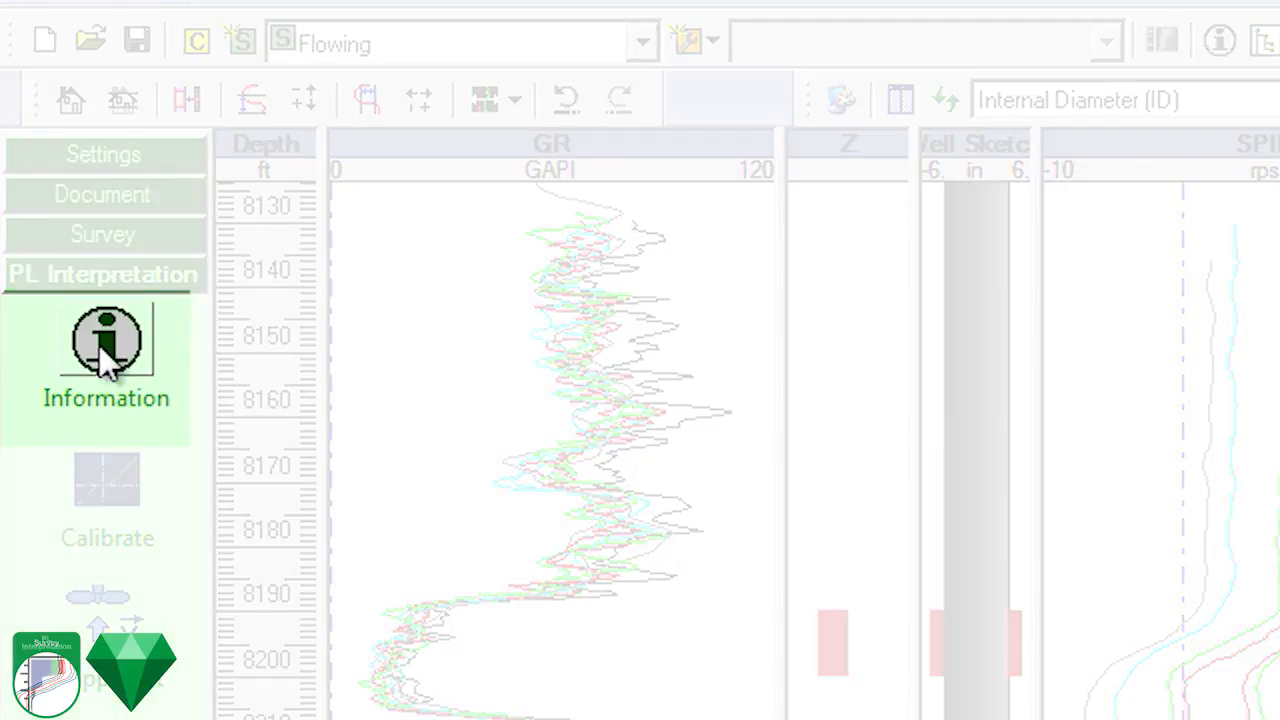
Create Interpretation # 1 with averaged TEMP, PPRE and GRAD reference channels including Down 1.
{"action": "left_click", "coordinate": [106, 340]}
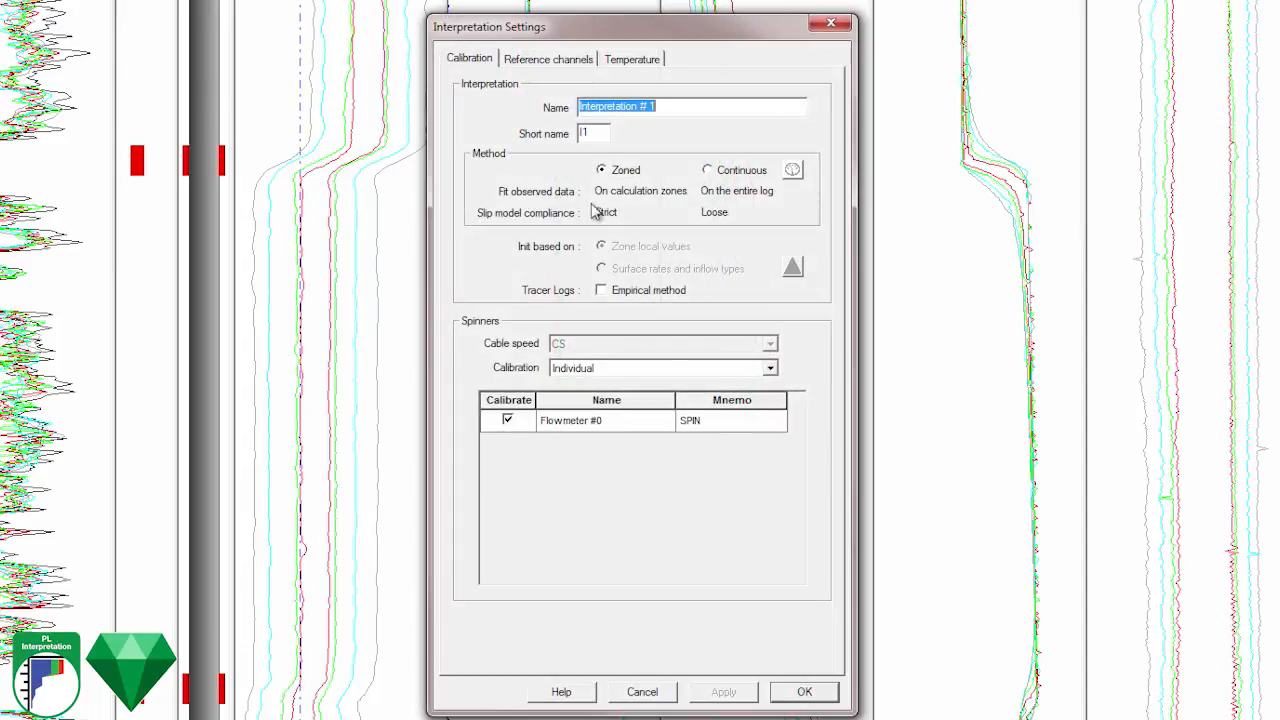
{"action": "left_click", "coordinate": [548, 58]}
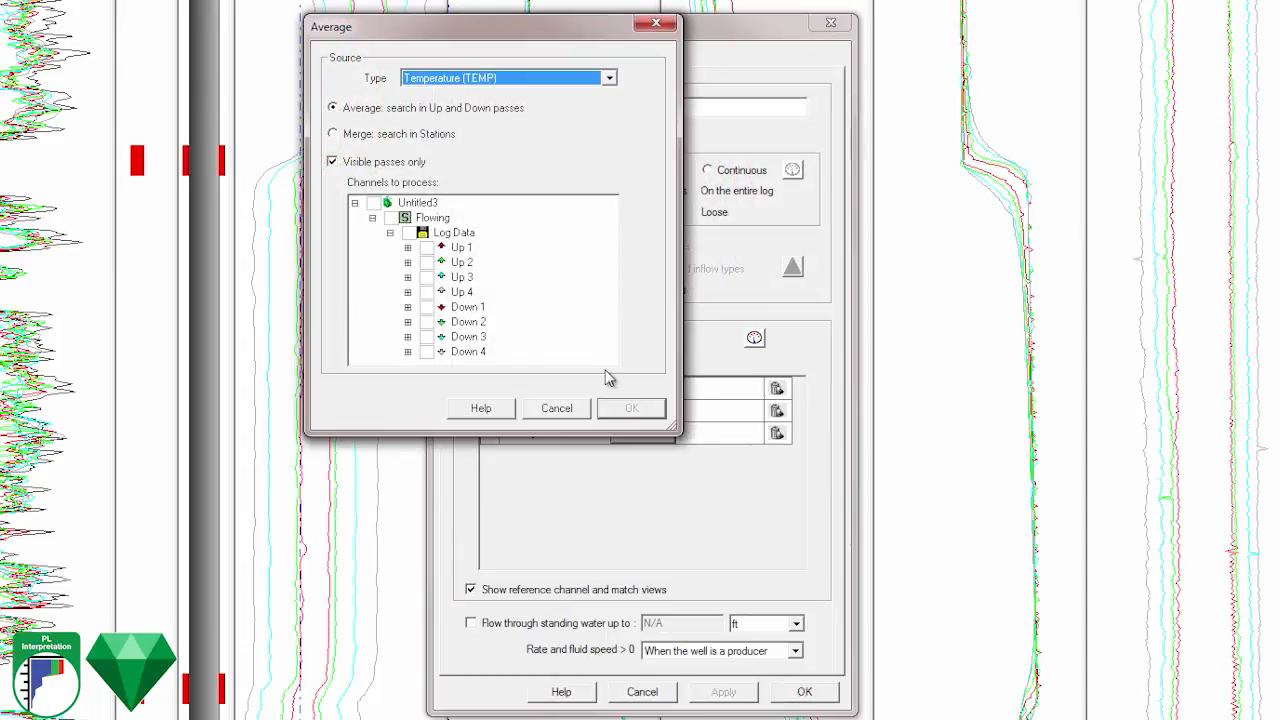
{"action": "left_click", "coordinate": [432, 306]}
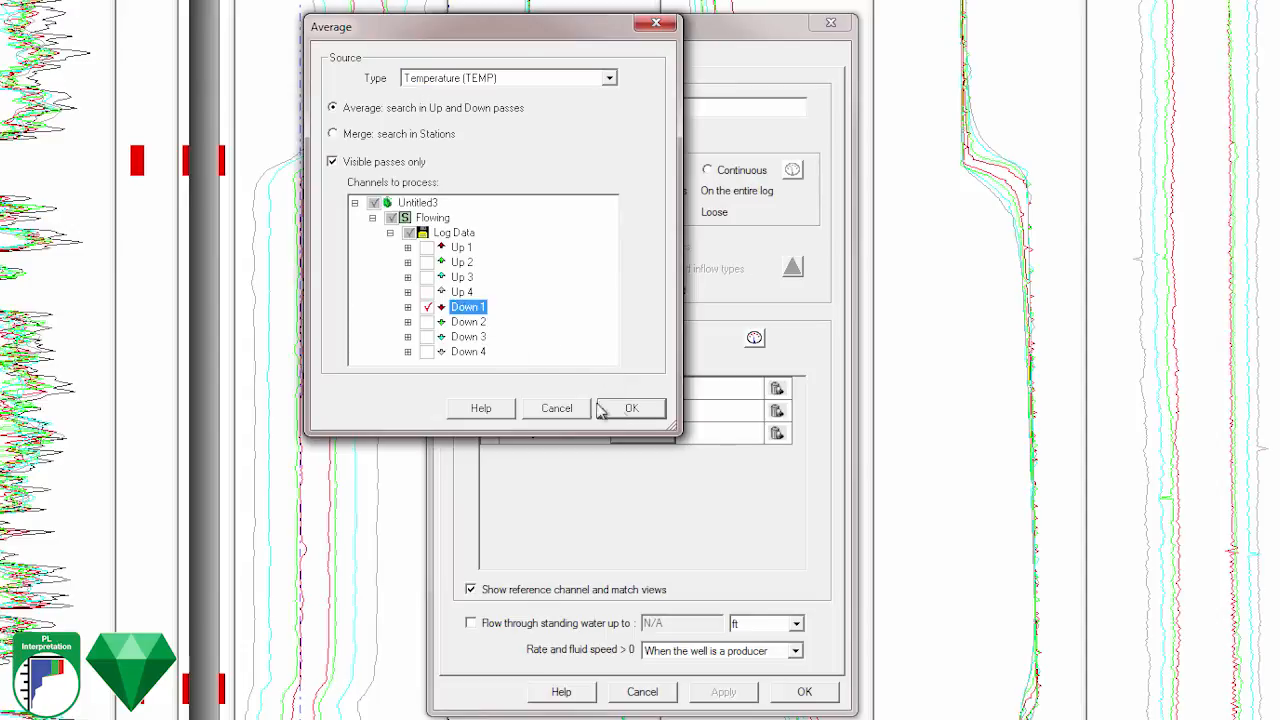
{"action": "left_click", "coordinate": [508, 76]}
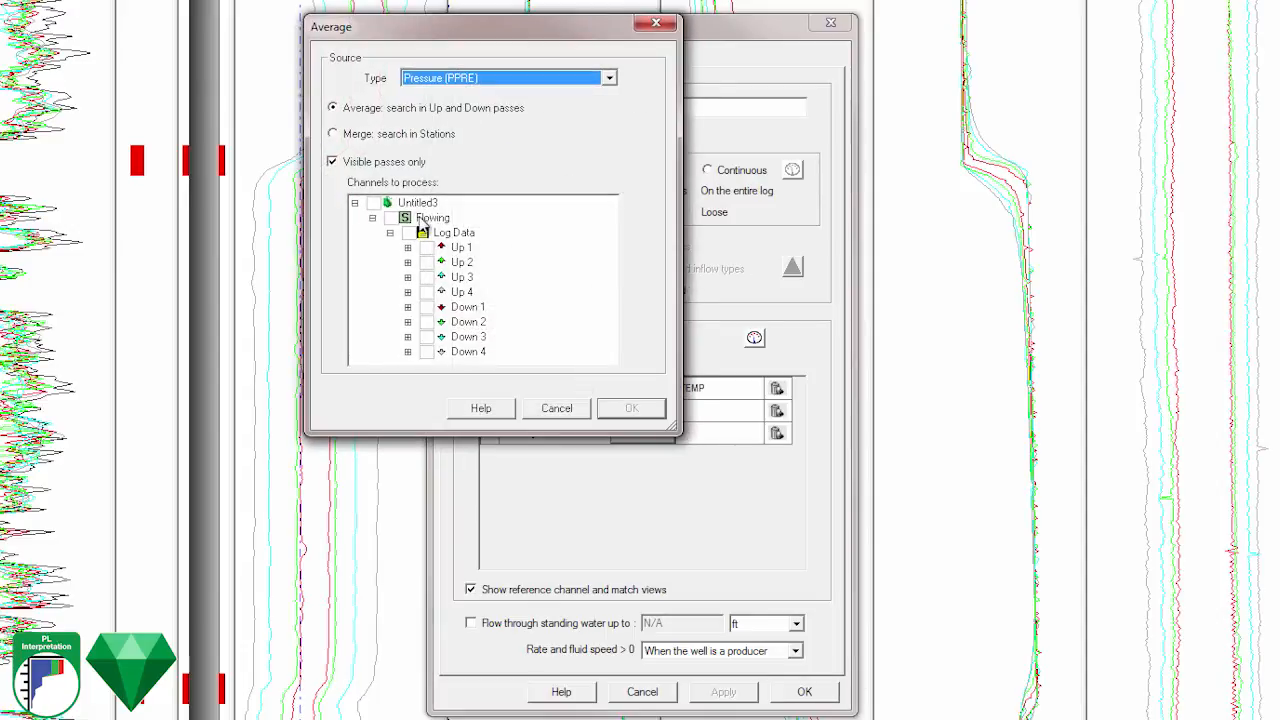
{"action": "left_click", "coordinate": [608, 78]}
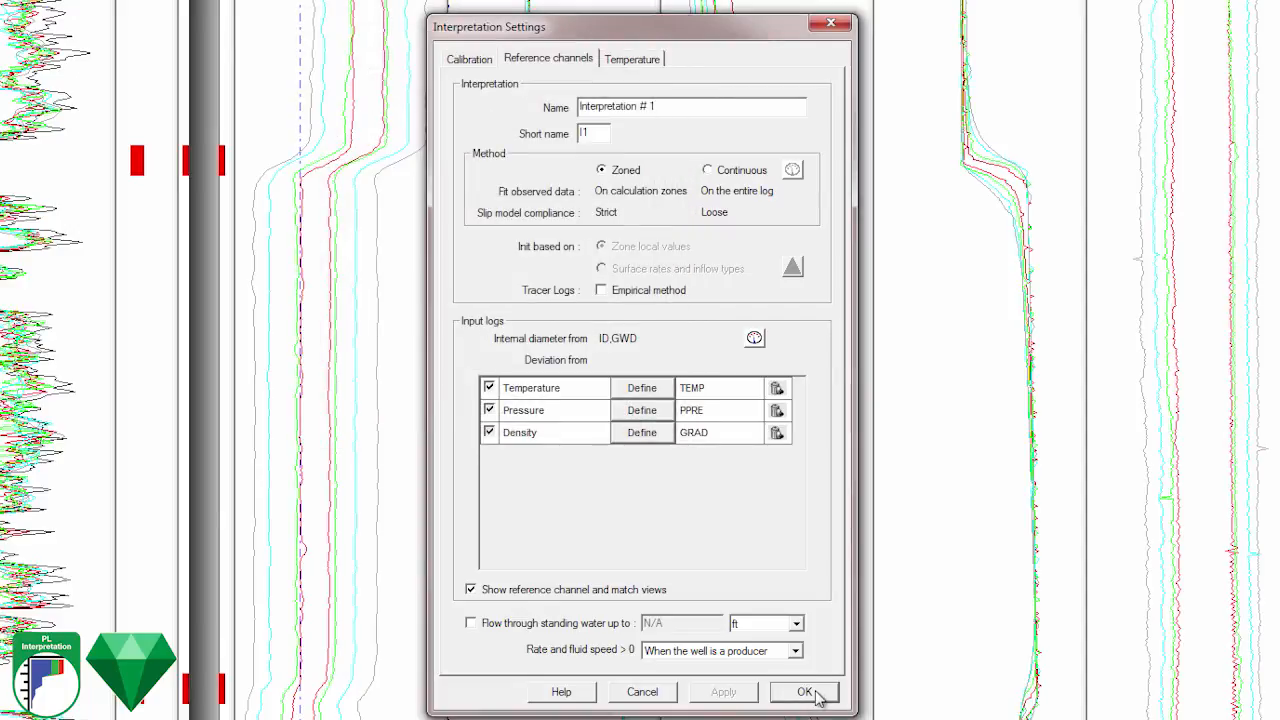
{"action": "left_click", "coordinate": [804, 692]}
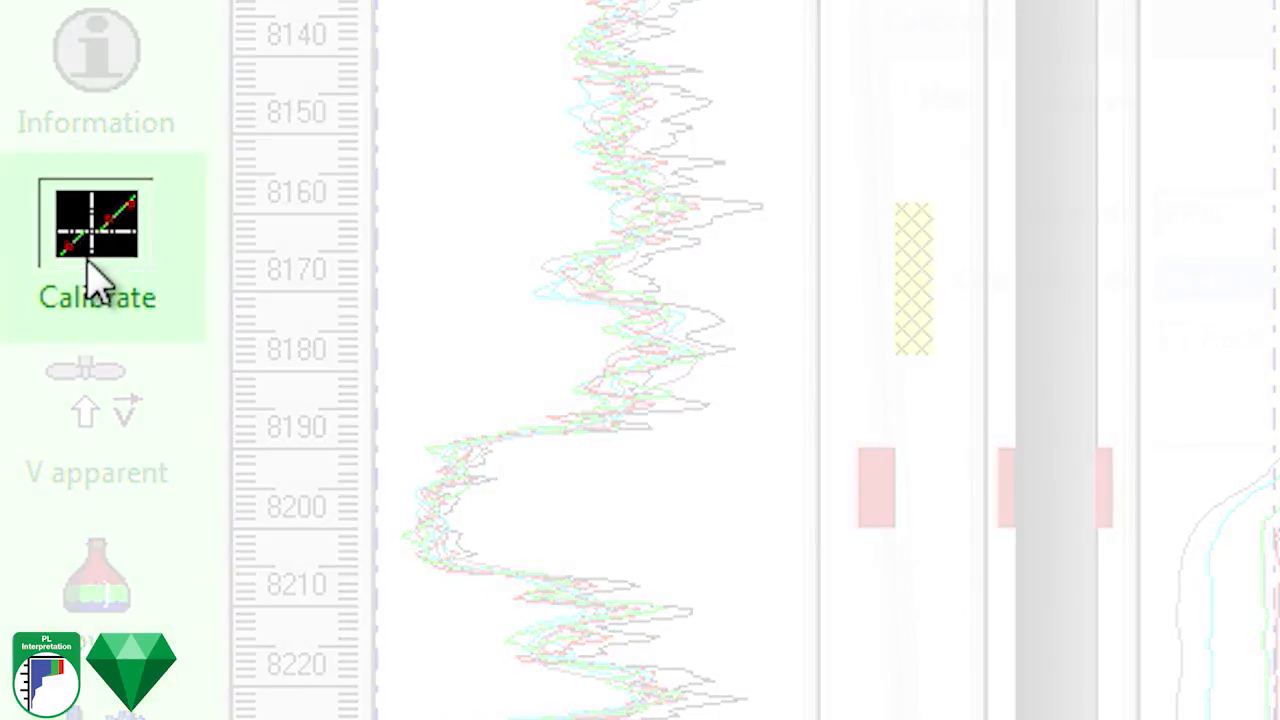
Calibrate the spinner in Mode 3 independent thresholds, editing zone 3's Thresh(+), and accept V apparent settings.
{"action": "left_click", "coordinate": [96, 224]}
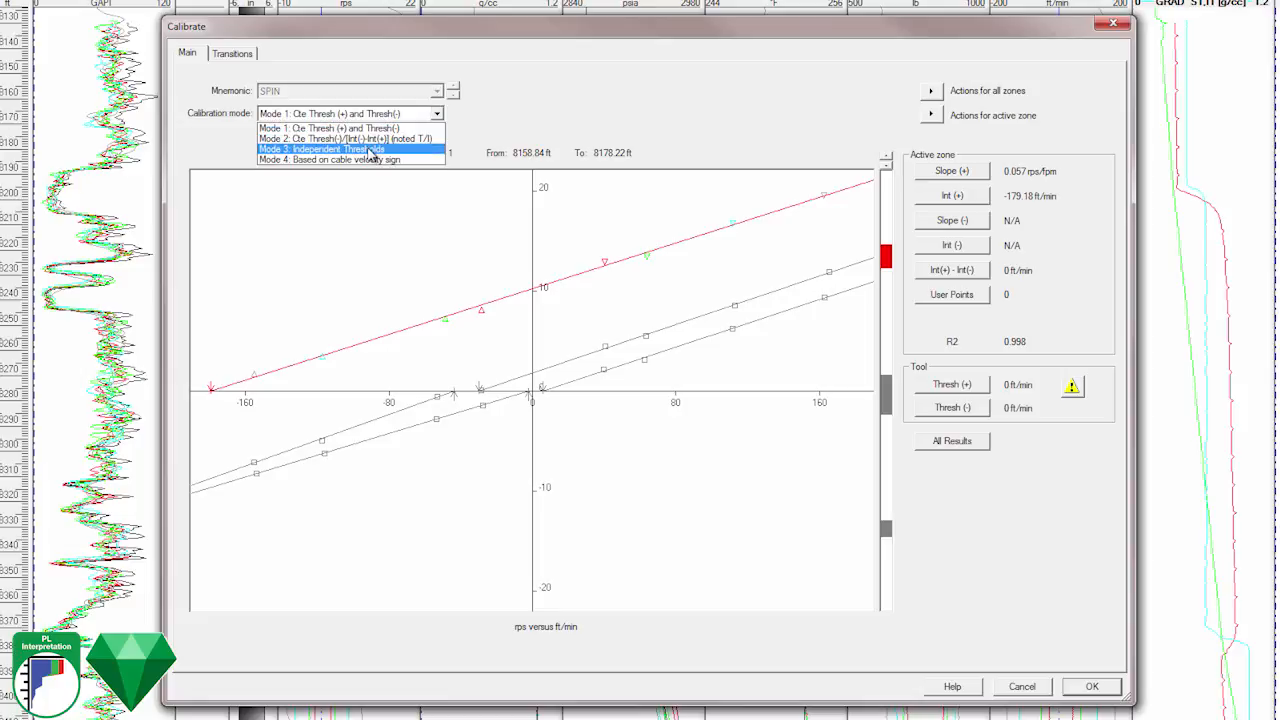
{"action": "left_click", "coordinate": [320, 148]}
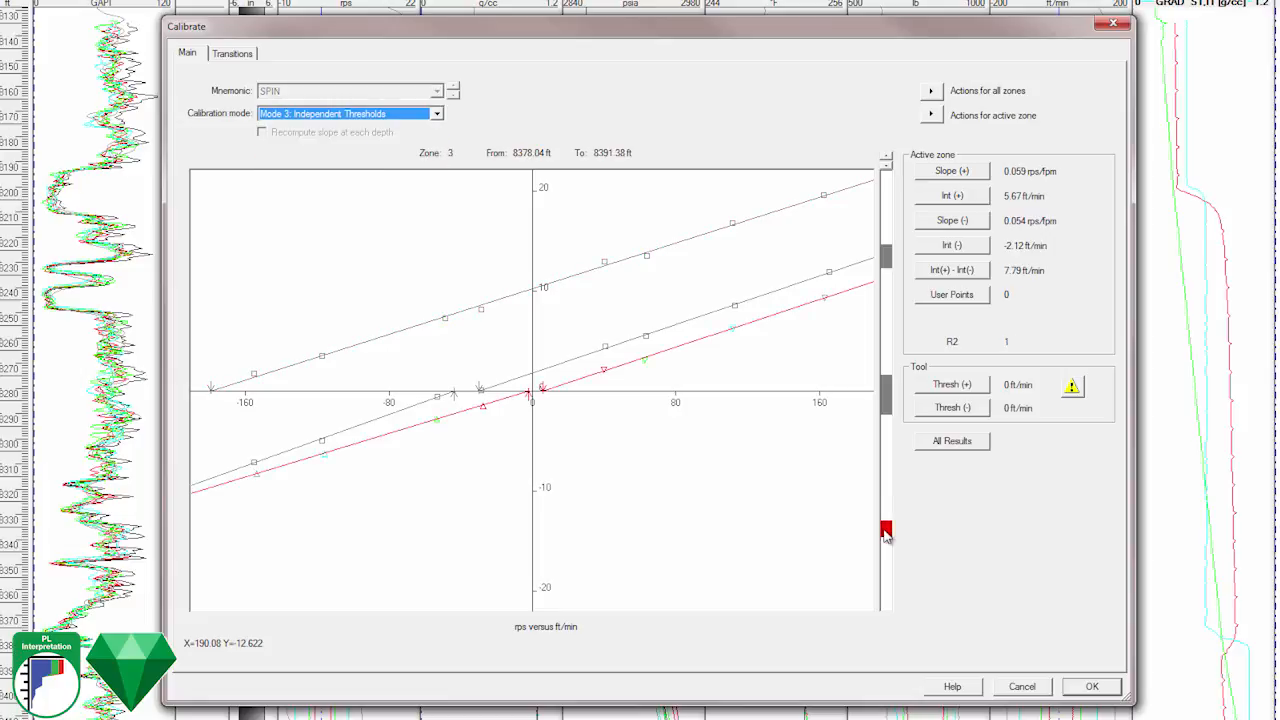
{"action": "left_click", "coordinate": [952, 384]}
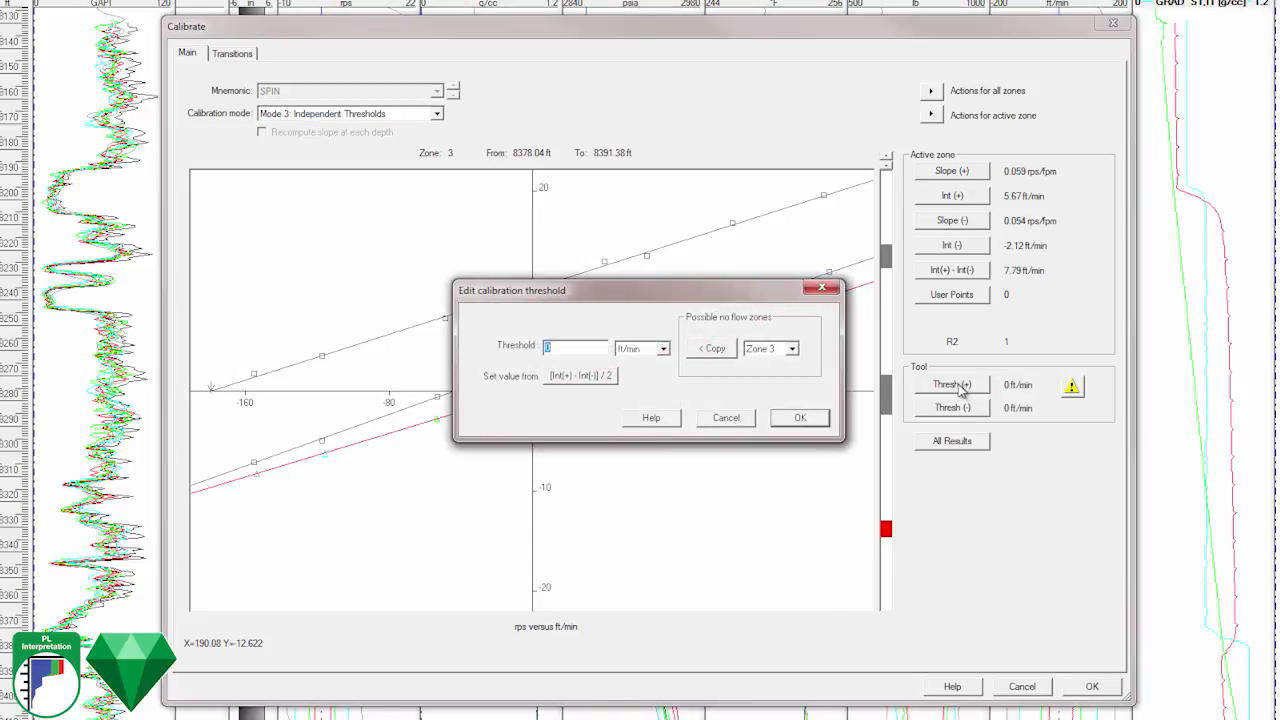
{"action": "left_click", "coordinate": [712, 348]}
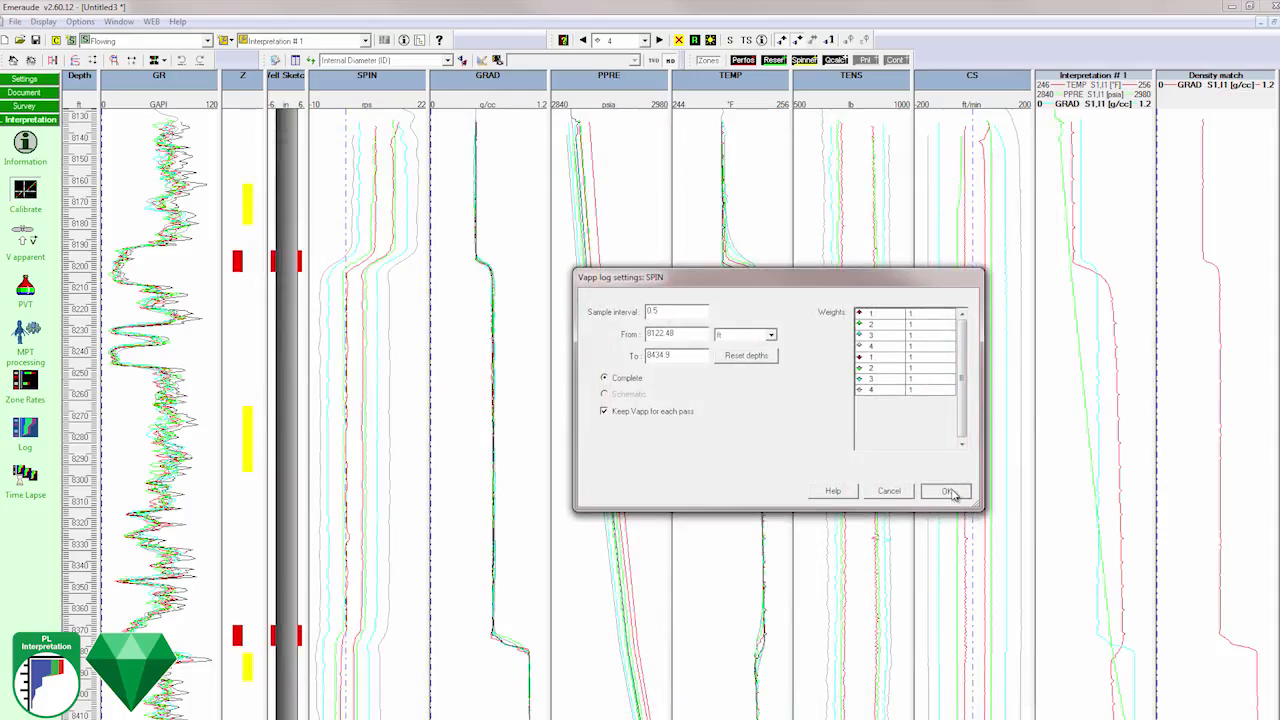
{"action": "left_click", "coordinate": [946, 492]}
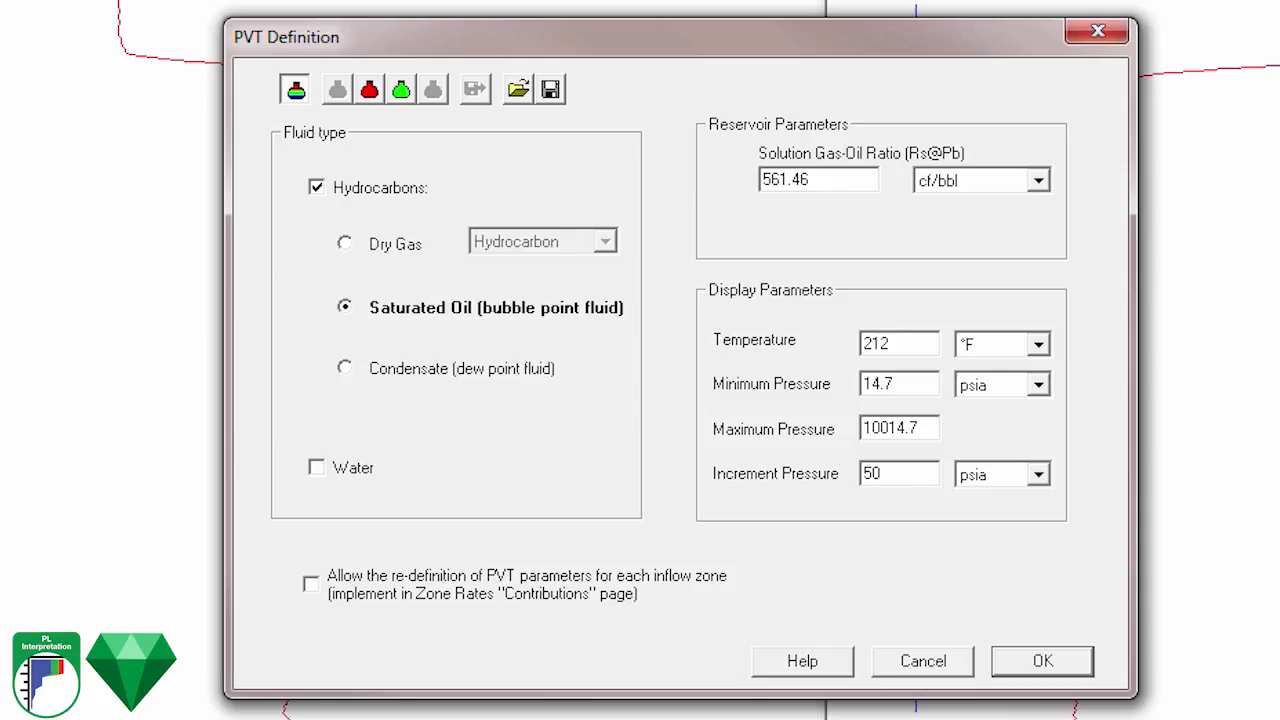
Set Rs@Pb to 1100 cf/bbl for saturated oil, review gas and oil correlations, and accept the PVT.
{"action": "triple_click", "coordinate": [816, 180]}
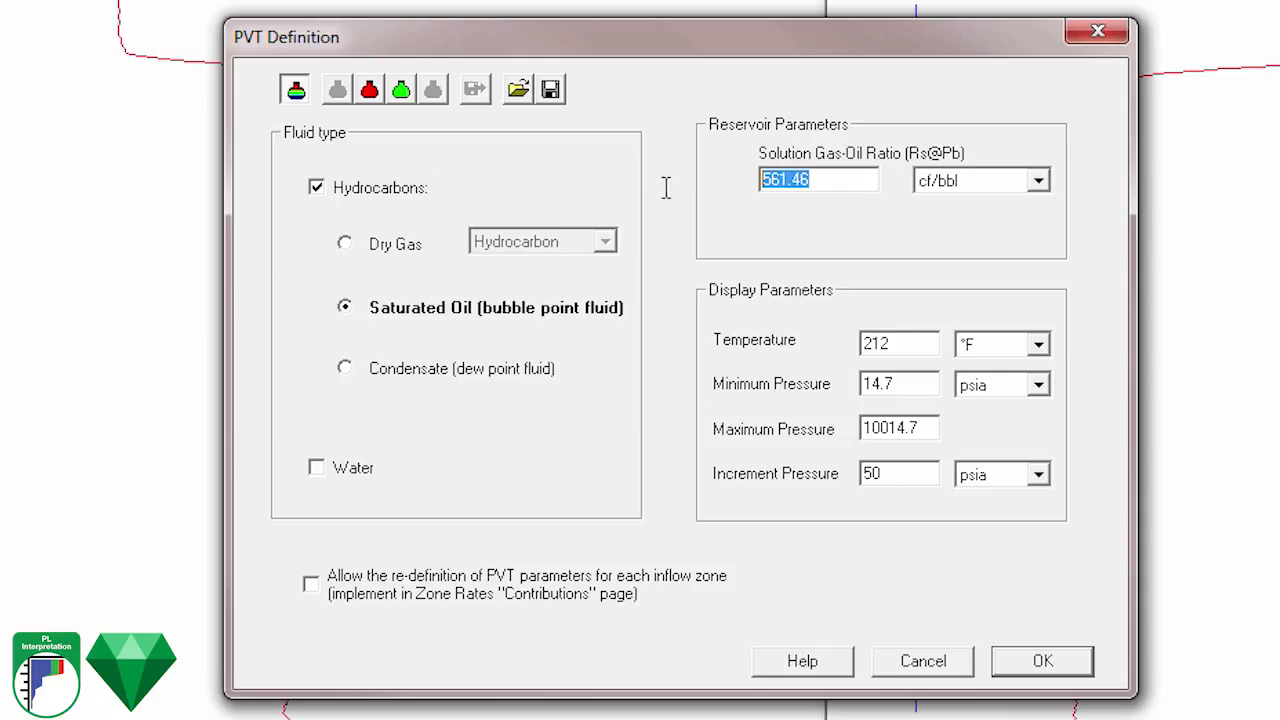
{"action": "type", "text": "1100"}
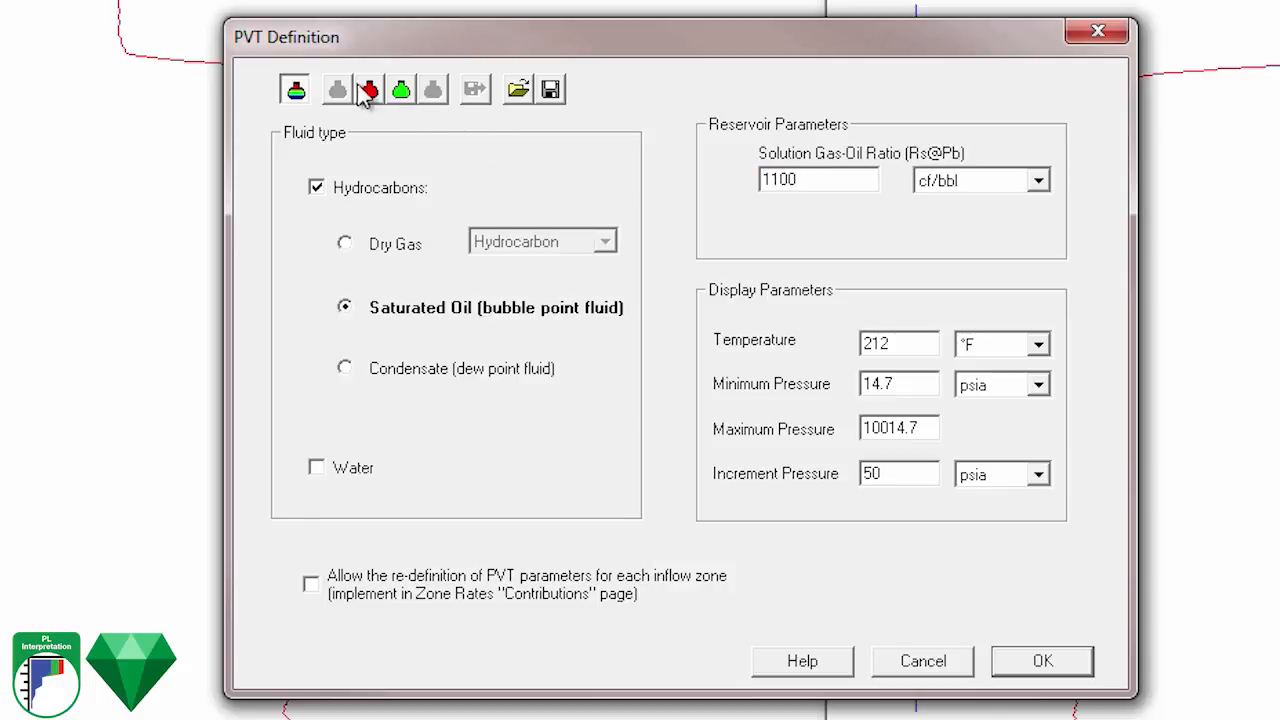
{"action": "left_click", "coordinate": [368, 88]}
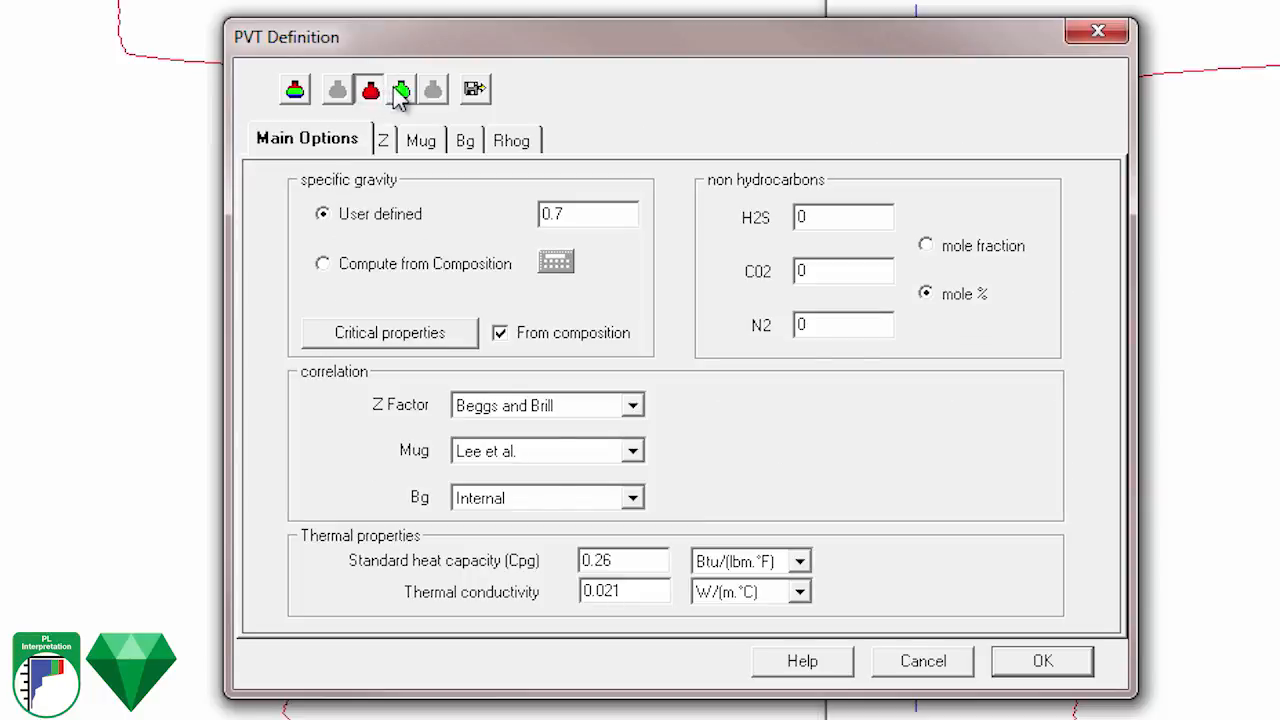
{"action": "left_click", "coordinate": [400, 88]}
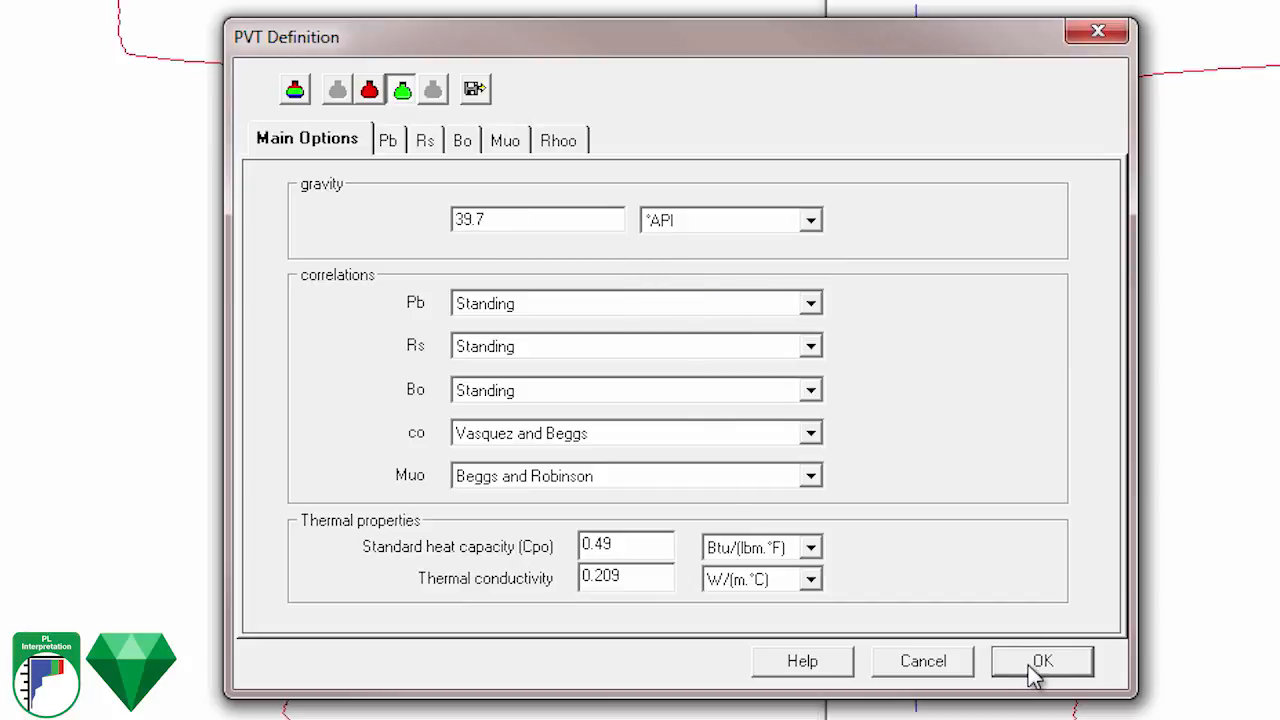
{"action": "left_click", "coordinate": [1040, 660]}
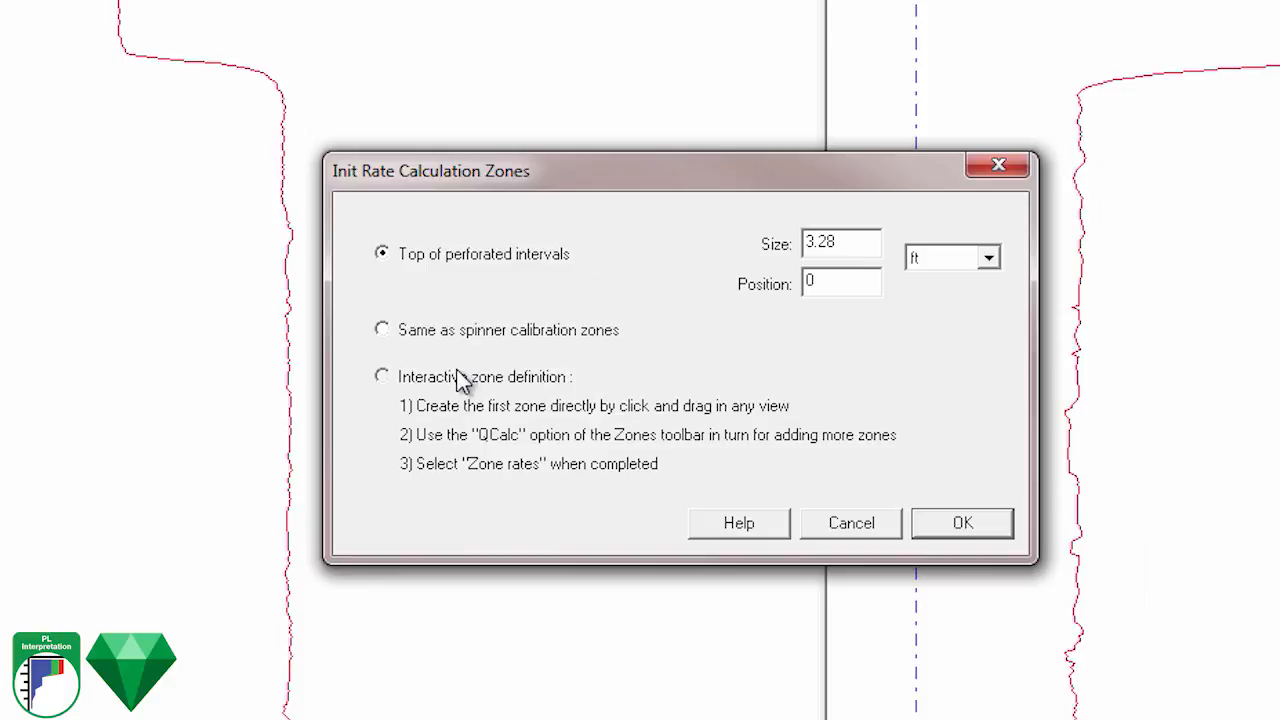
Initialise rate calculation zones at the tops of the perforated intervals.
{"action": "left_click", "coordinate": [960, 522]}
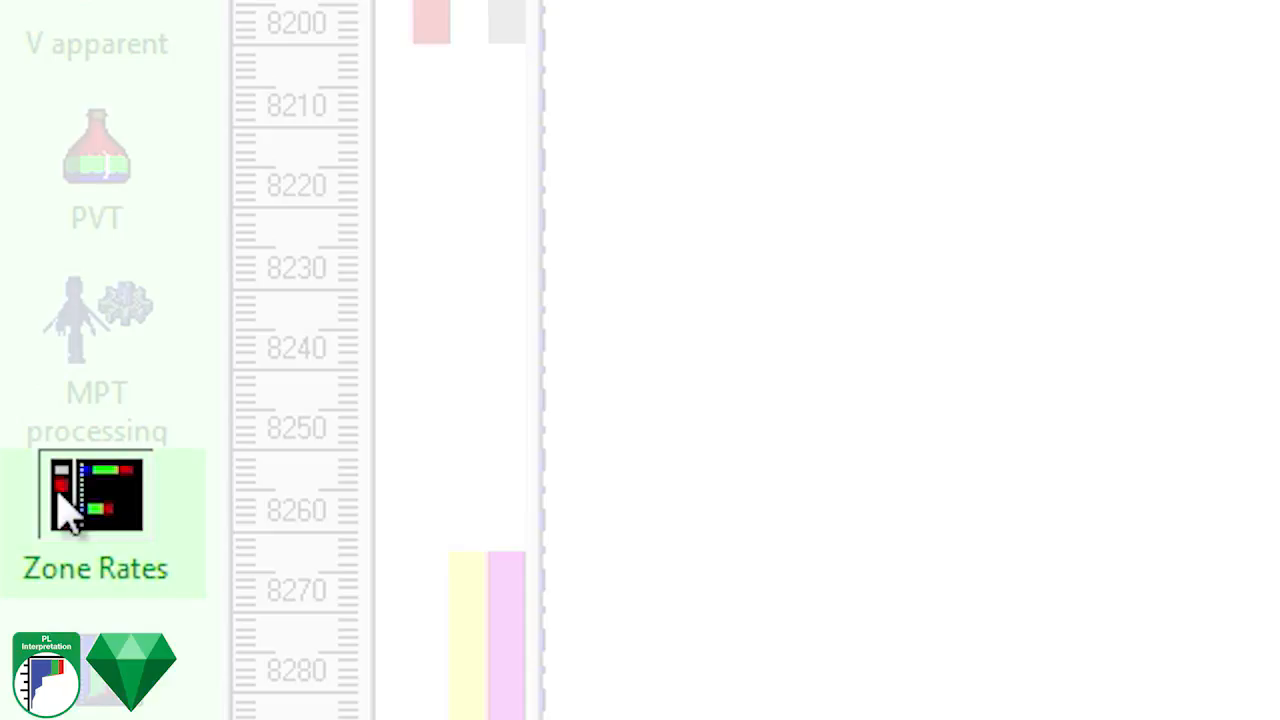
Match zone rates with the Dukler correlation, view results as a table, and accept Qo 5459.83 and Qg 3790.25 B/D.
{"action": "left_click", "coordinate": [96, 496]}
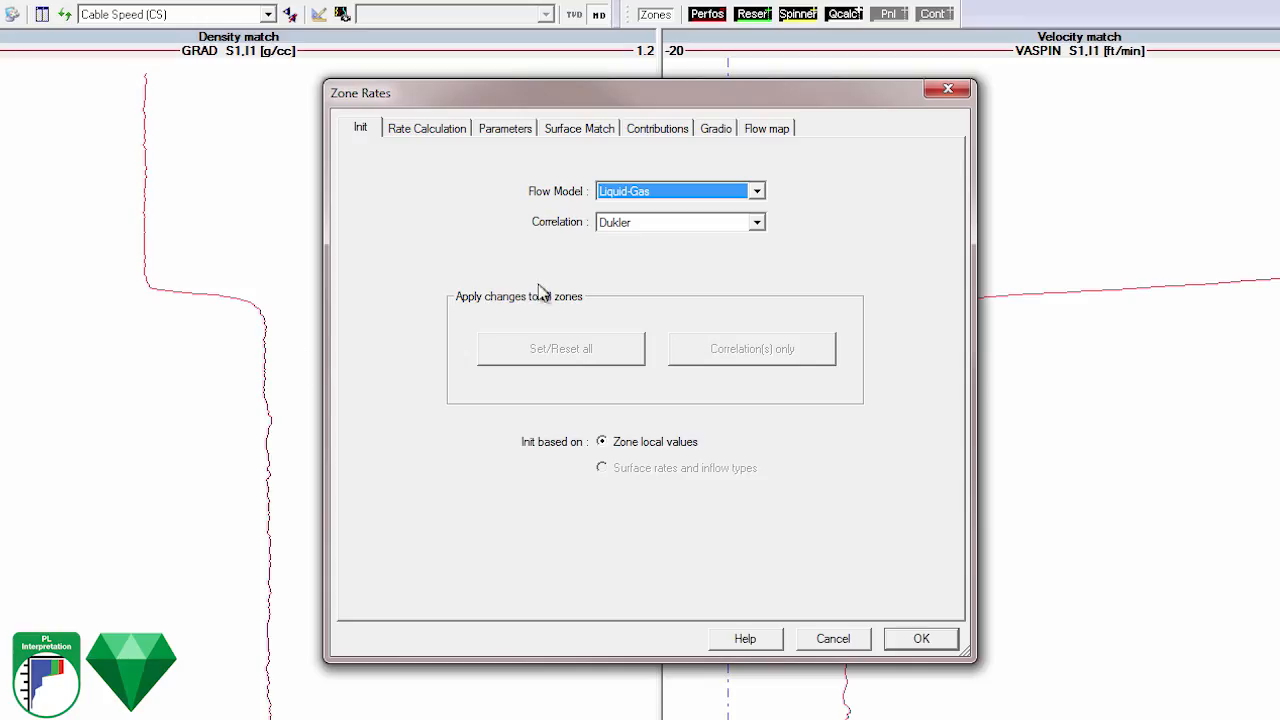
{"action": "left_click", "coordinate": [756, 192]}
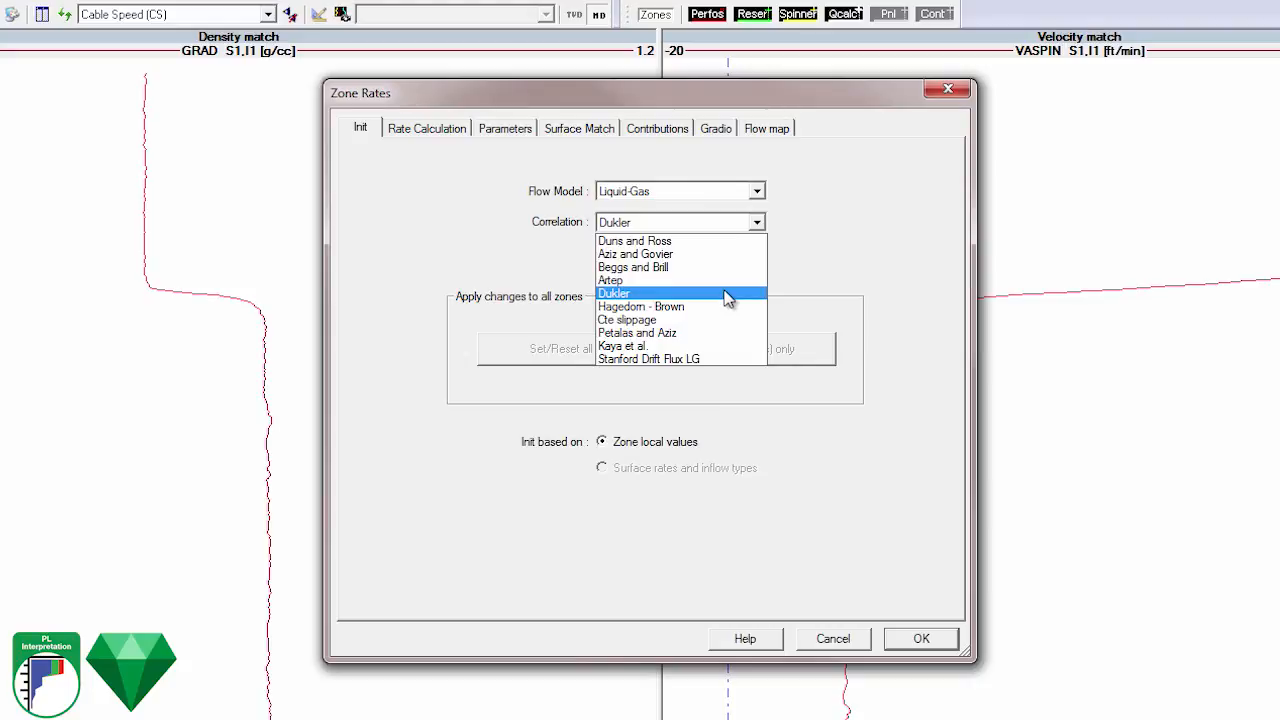
{"action": "left_click", "coordinate": [614, 292]}
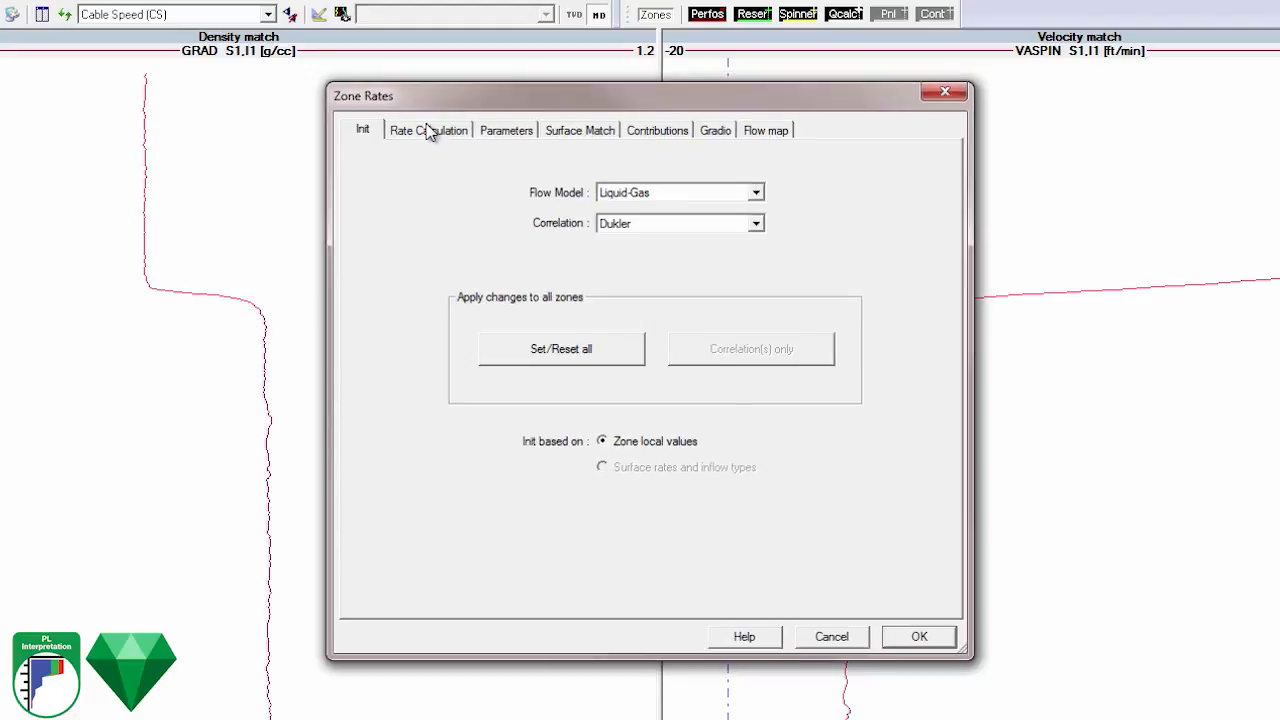
{"action": "left_click", "coordinate": [428, 130]}
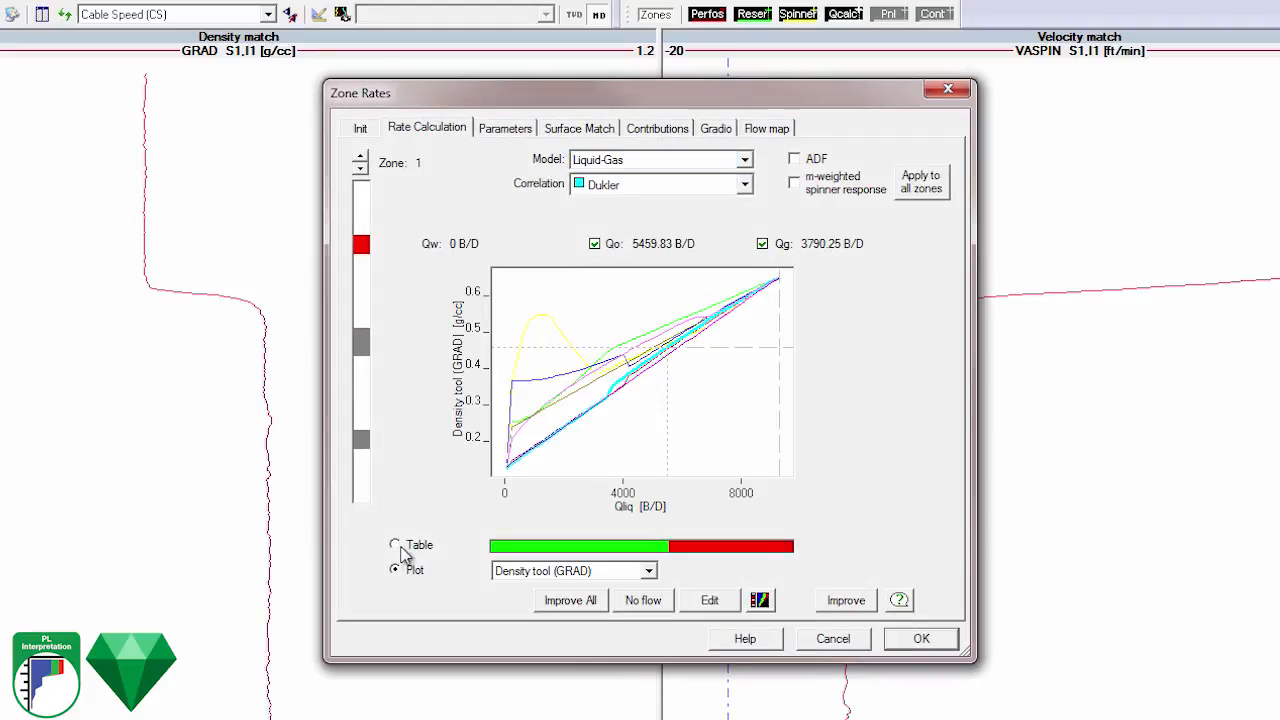
{"action": "left_click", "coordinate": [396, 544]}
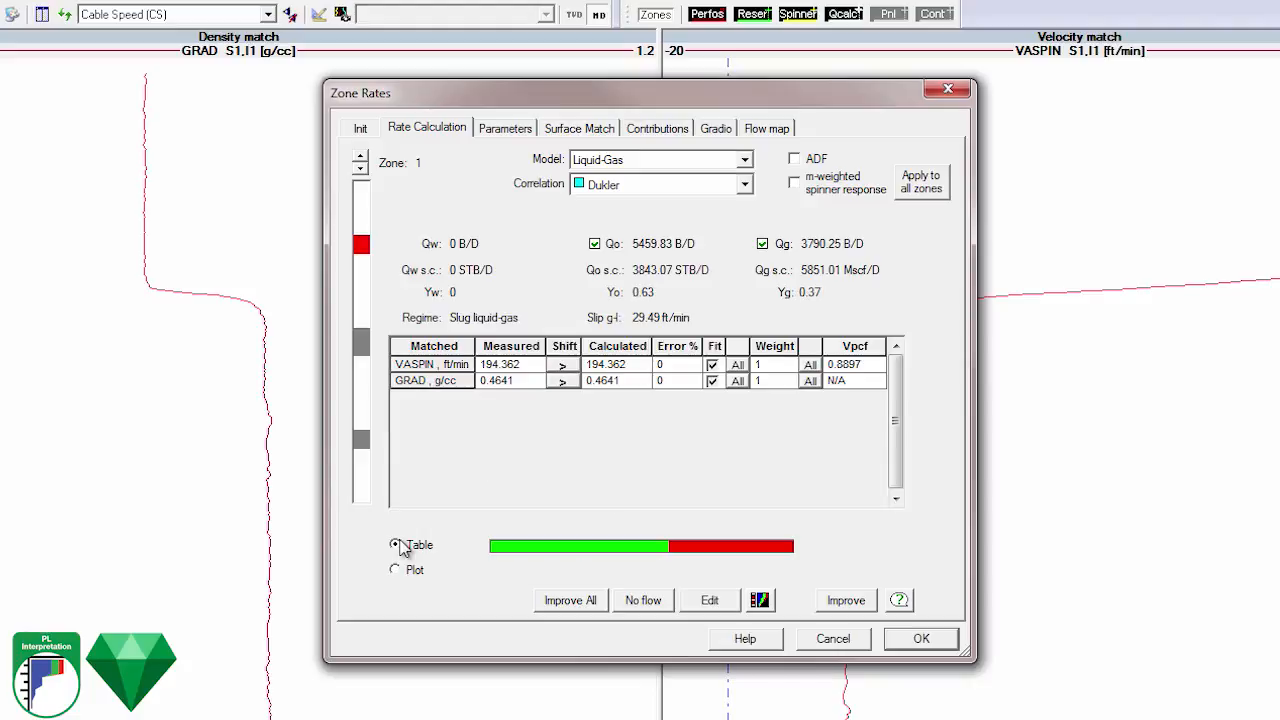
{"action": "left_click", "coordinate": [394, 544]}
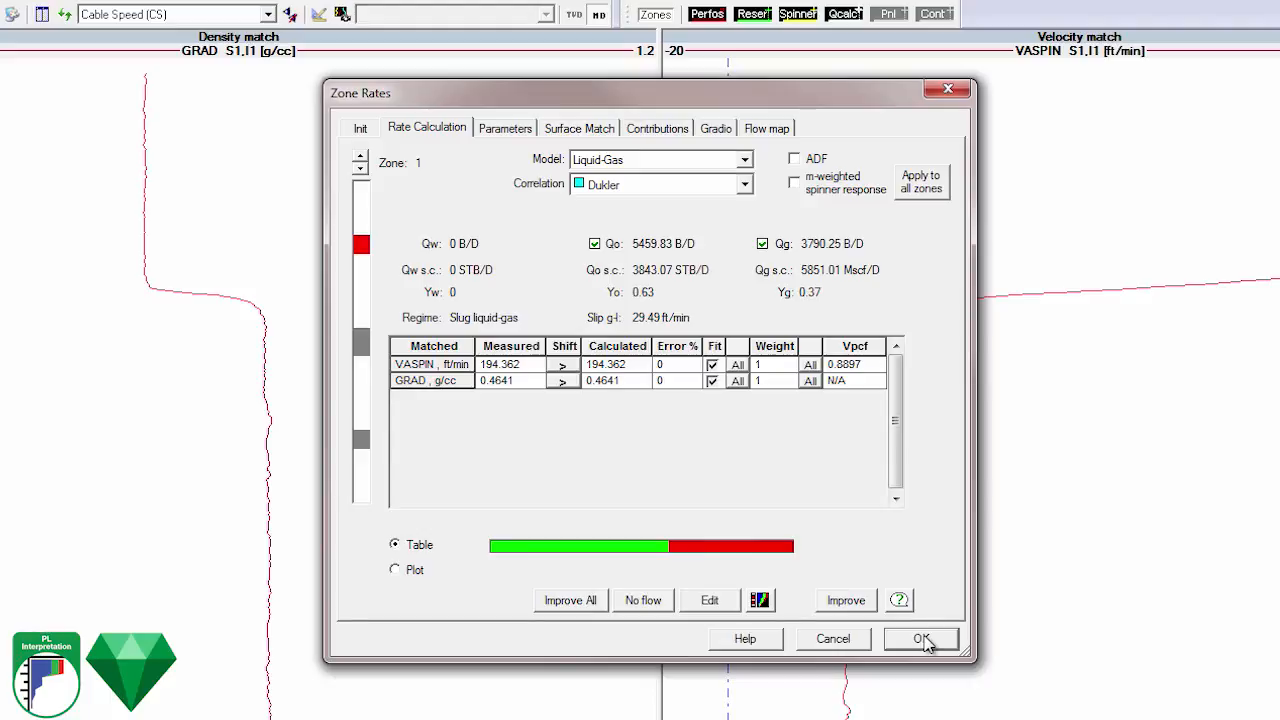
{"action": "left_click", "coordinate": [920, 640]}
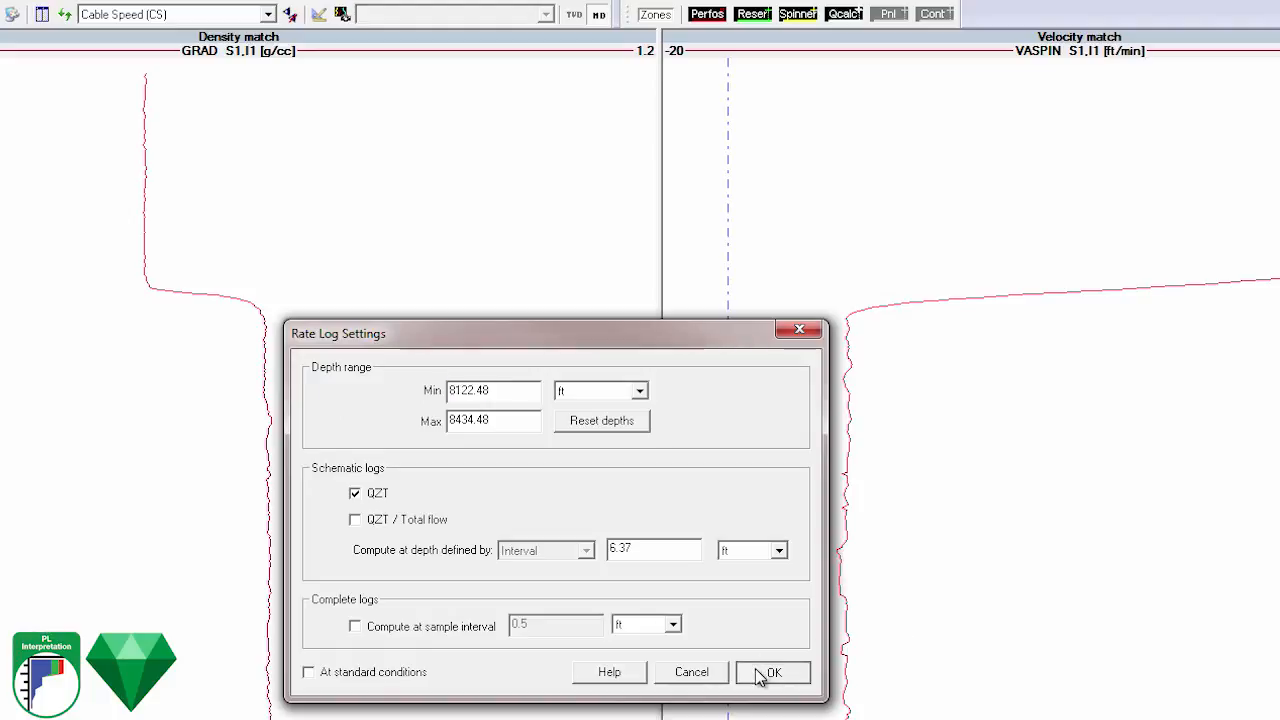
Compute the QZT schematic rate log over 8122.48–8434.48 ft.
{"action": "left_click", "coordinate": [772, 672]}
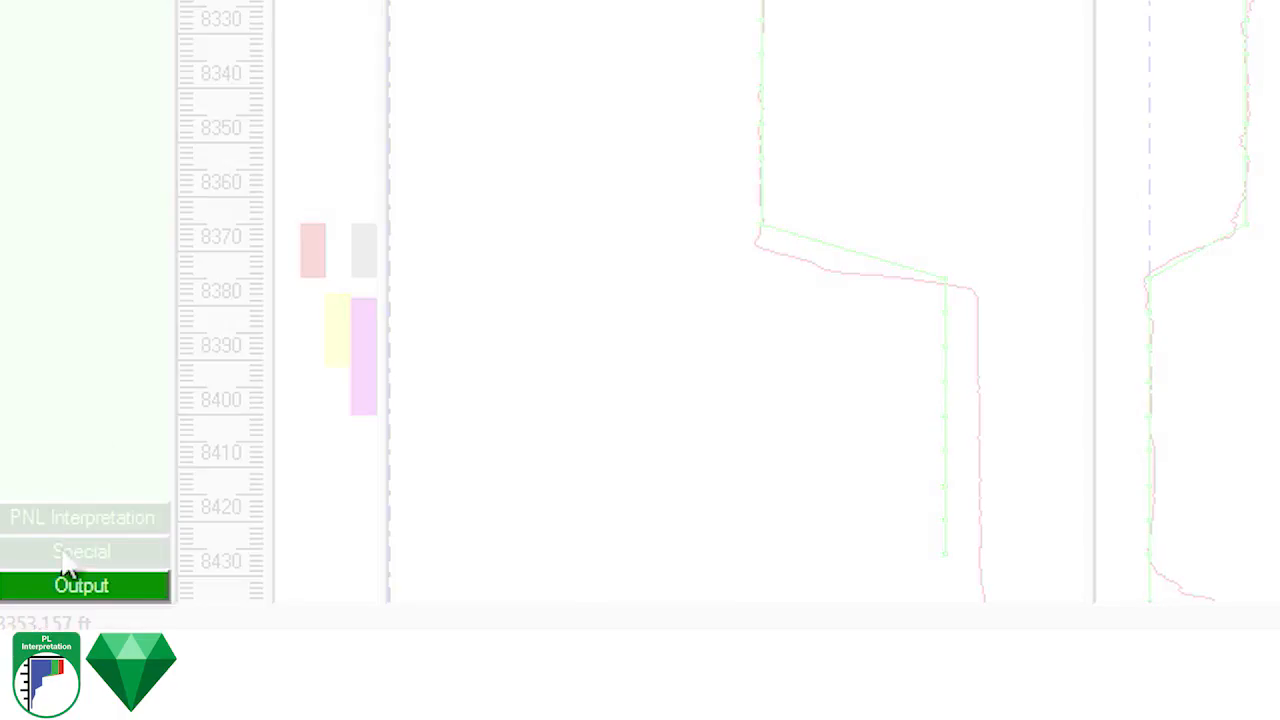
Switch to the Output stage and review the inflow 1 and inflow 2 summary table.
{"action": "left_click", "coordinate": [80, 584]}
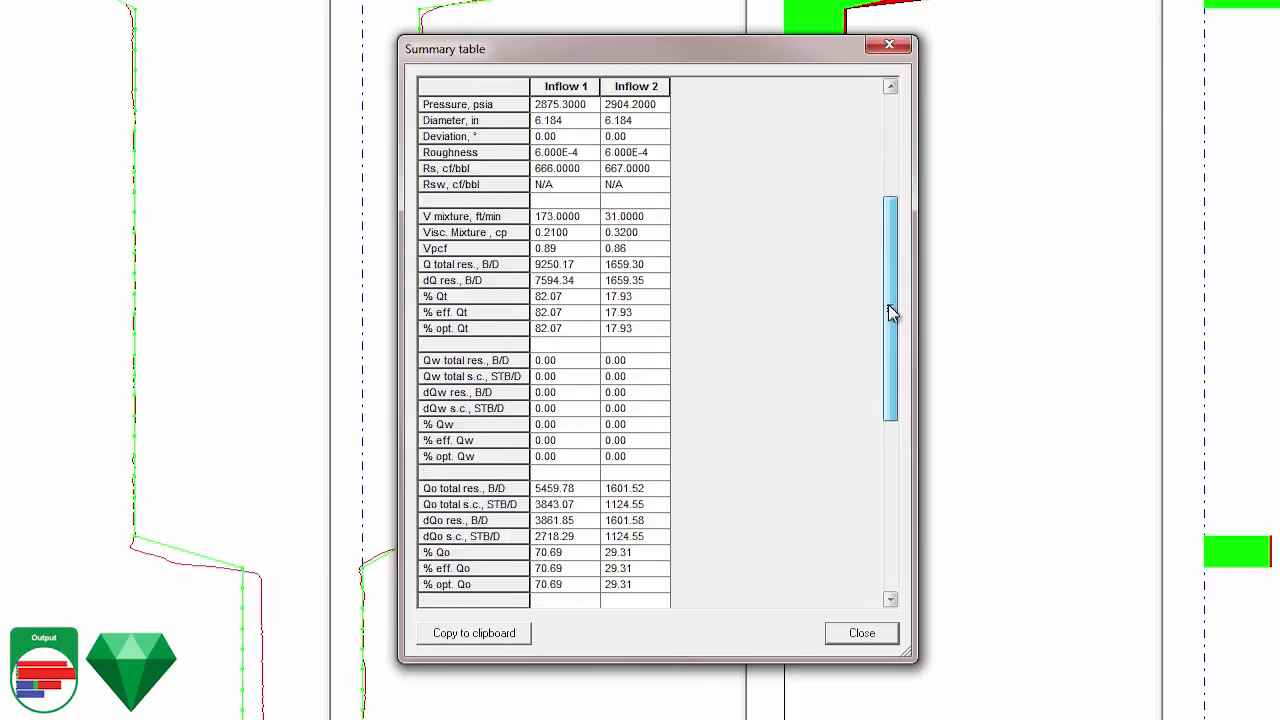
{"action": "scroll", "scroll_direction": "down", "scroll_amount": 3}
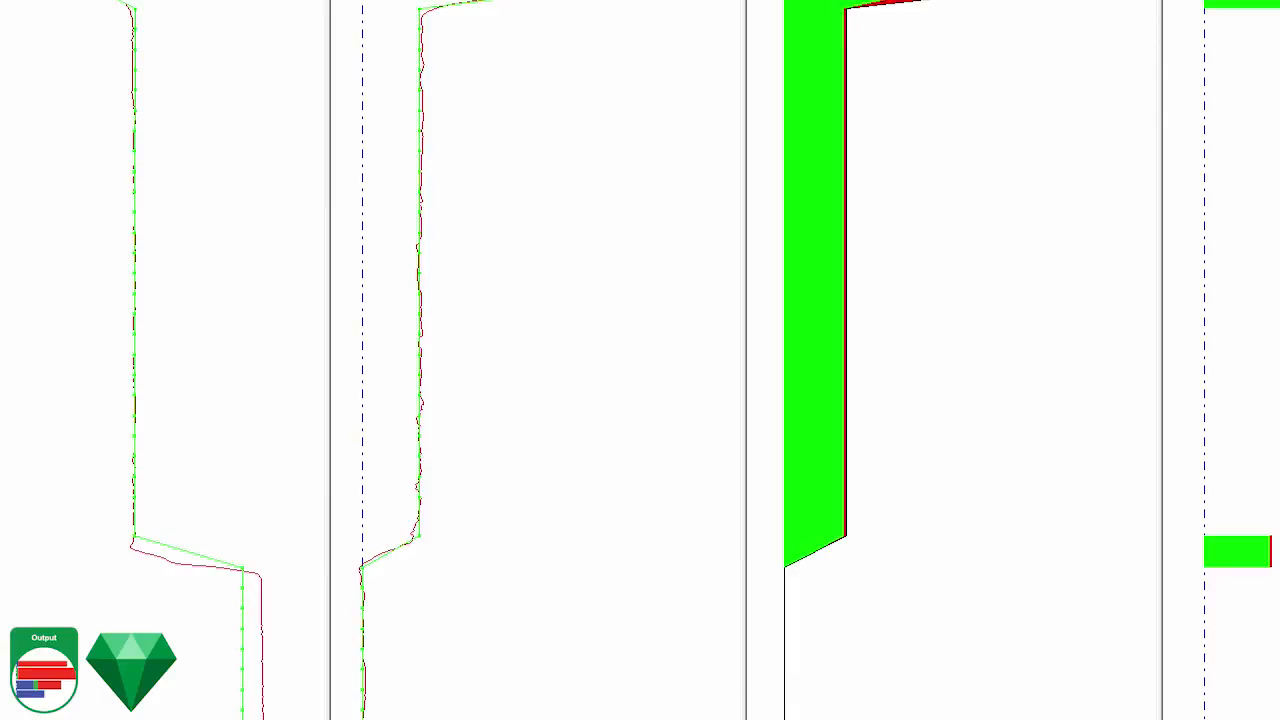
{"action": "left_click", "coordinate": [410, 150]}
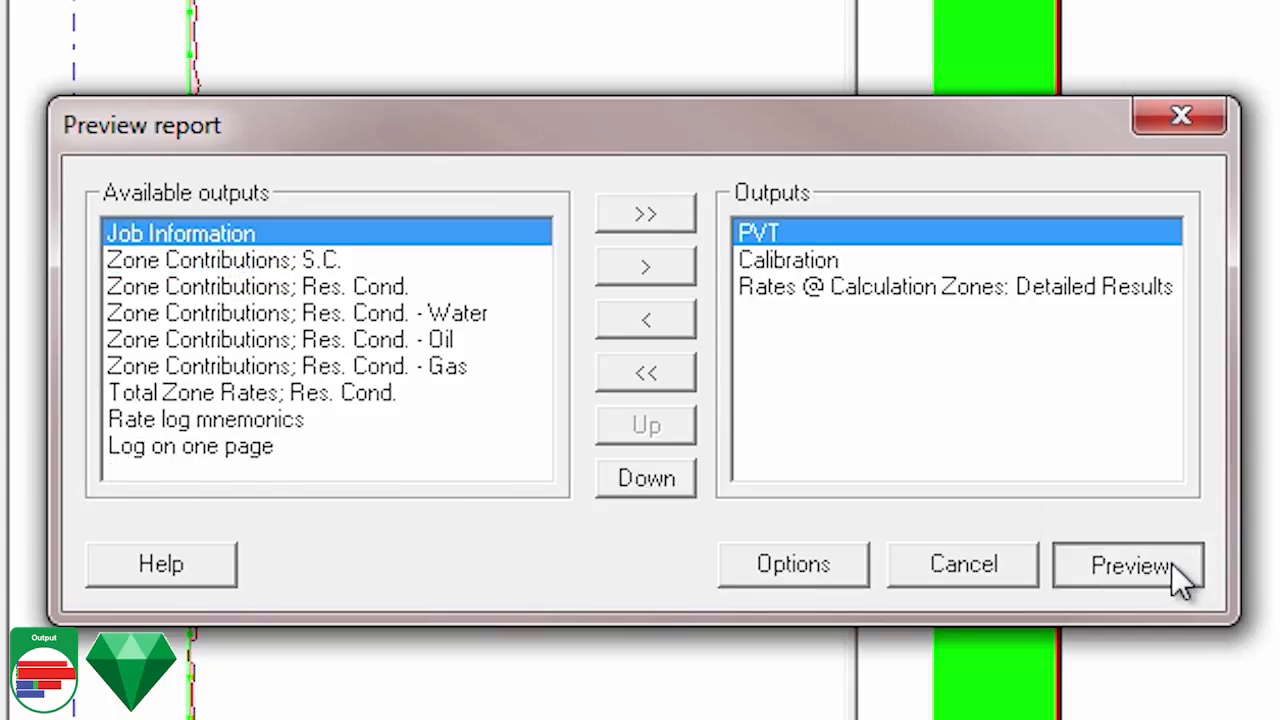
Preview the report with PVT, Calibration and Rates @ Calculation Zones outputs.
{"action": "left_click", "coordinate": [1128, 564]}
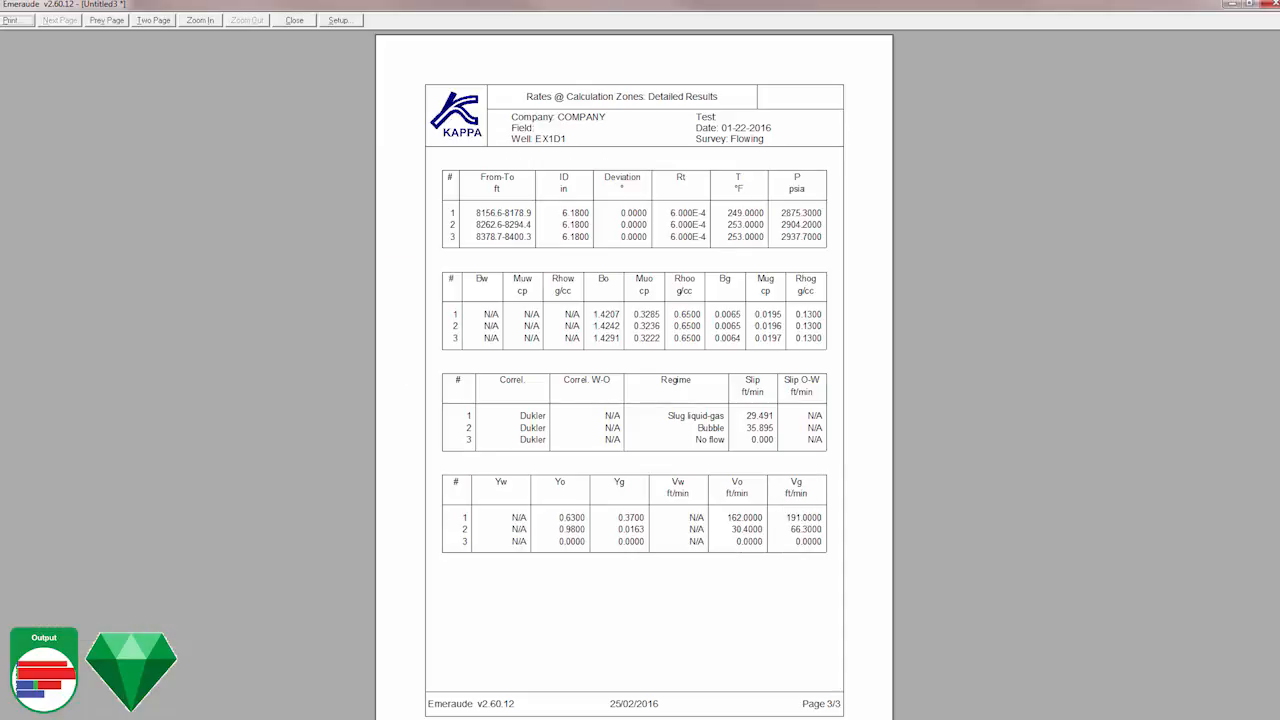
{"action": "left_click", "coordinate": [292, 20]}
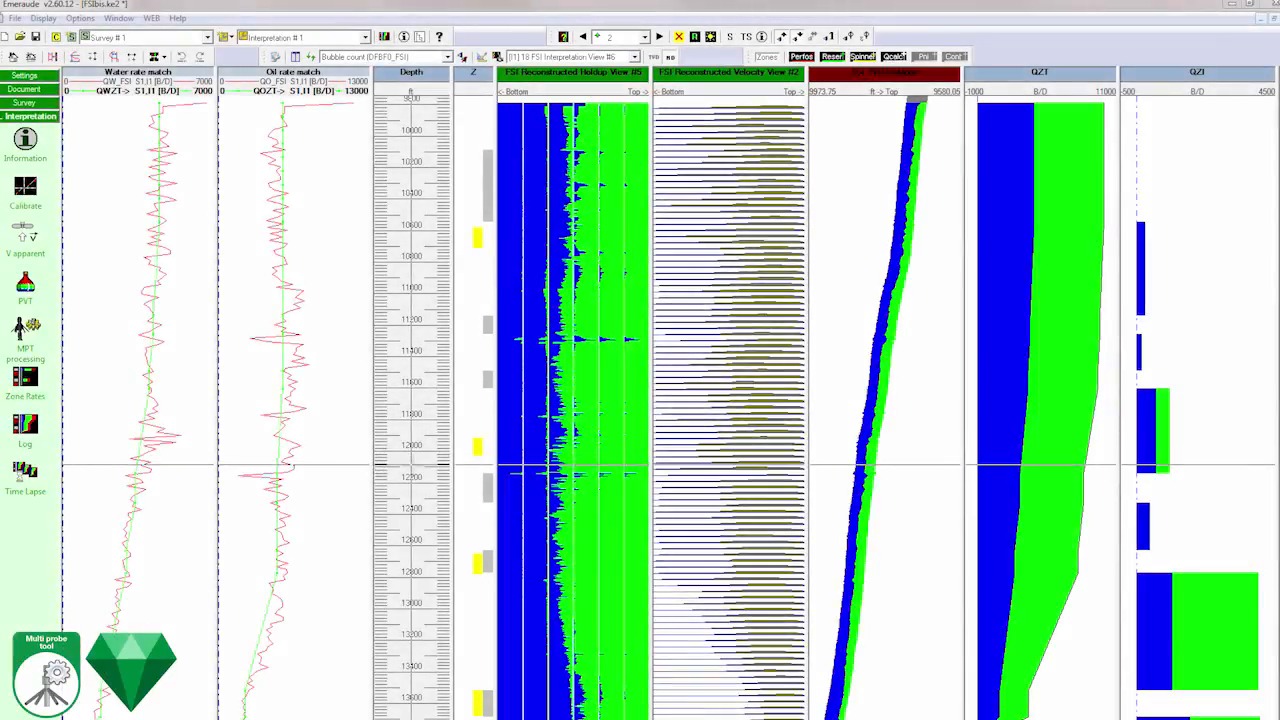
Start MPT processing for the horizontal well and review the FSI probe definitions.
{"action": "left_click", "coordinate": [24, 340]}
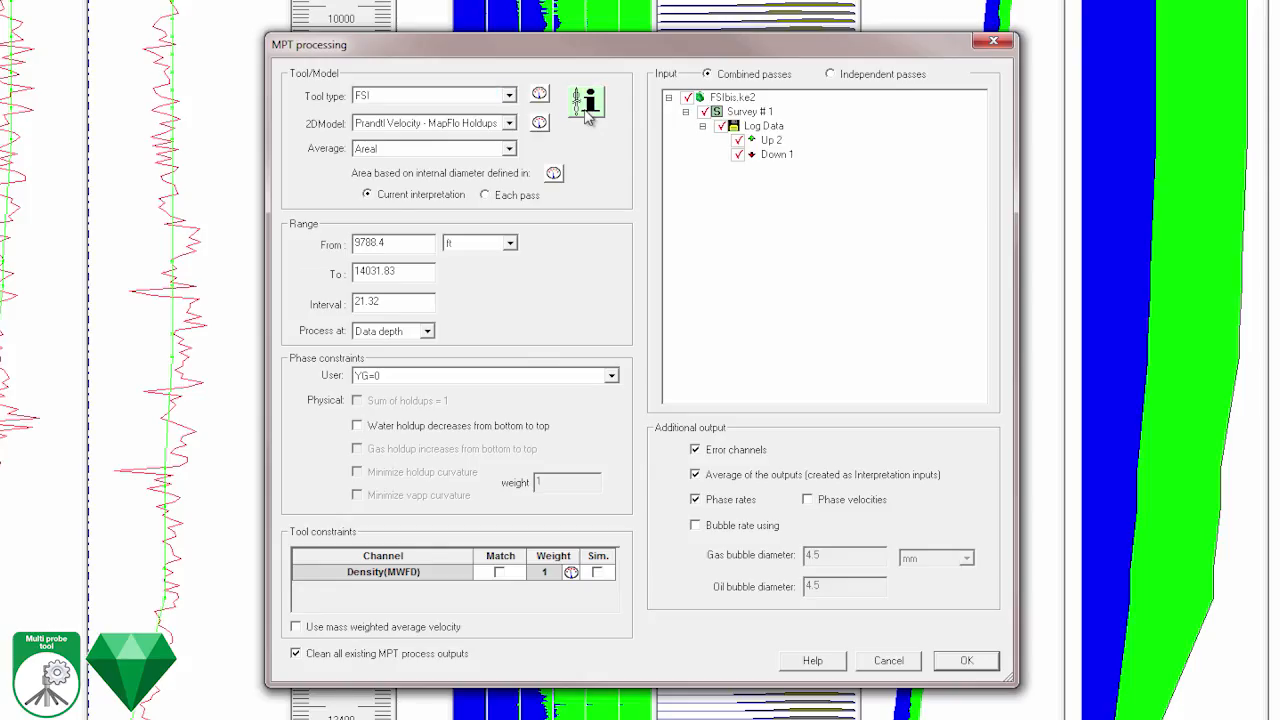
{"action": "left_click", "coordinate": [586, 100]}
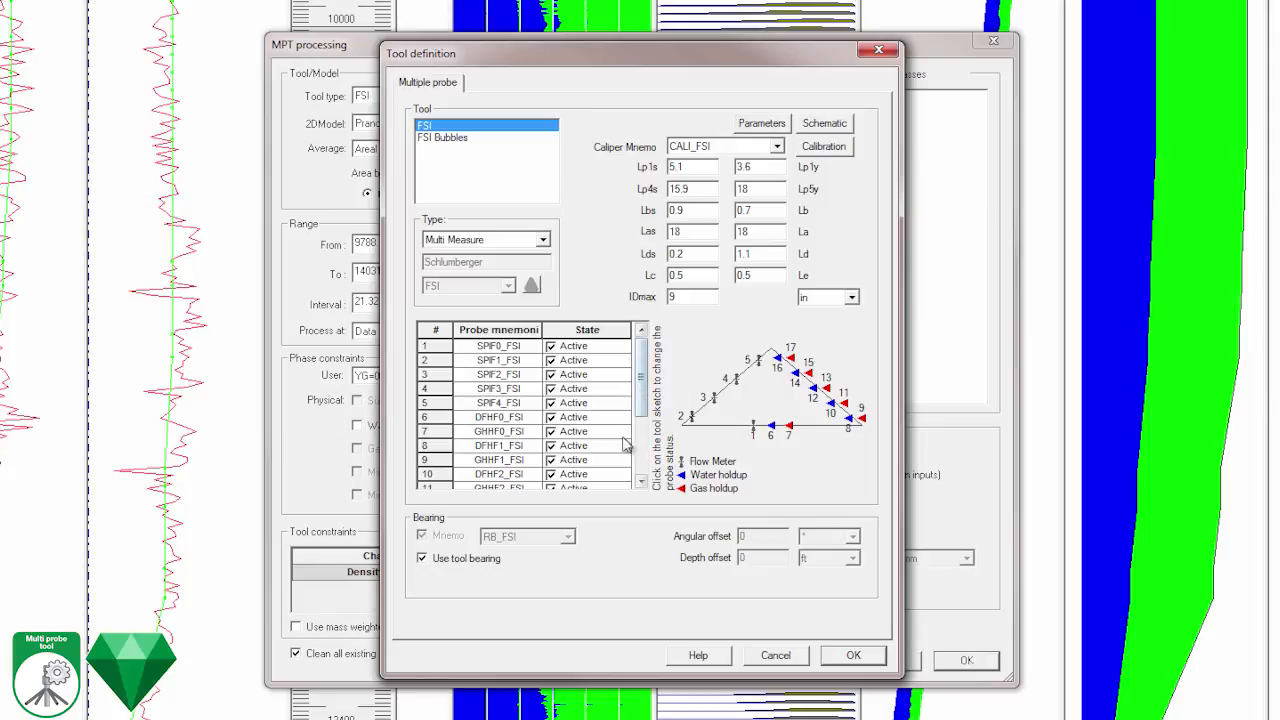
{"action": "left_click", "coordinate": [852, 656]}
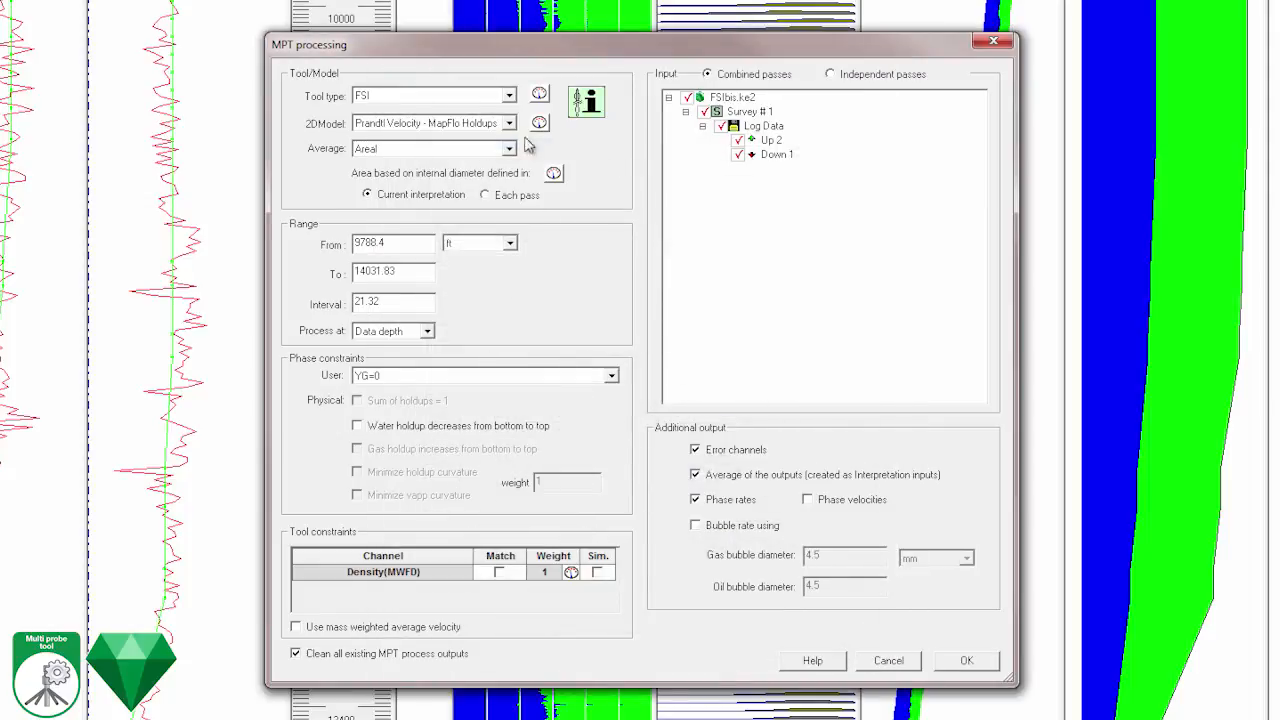
Keep the Prandtl Velocity - MapFlo Holdups 2D model for the reconstruction.
{"action": "left_click", "coordinate": [510, 124]}
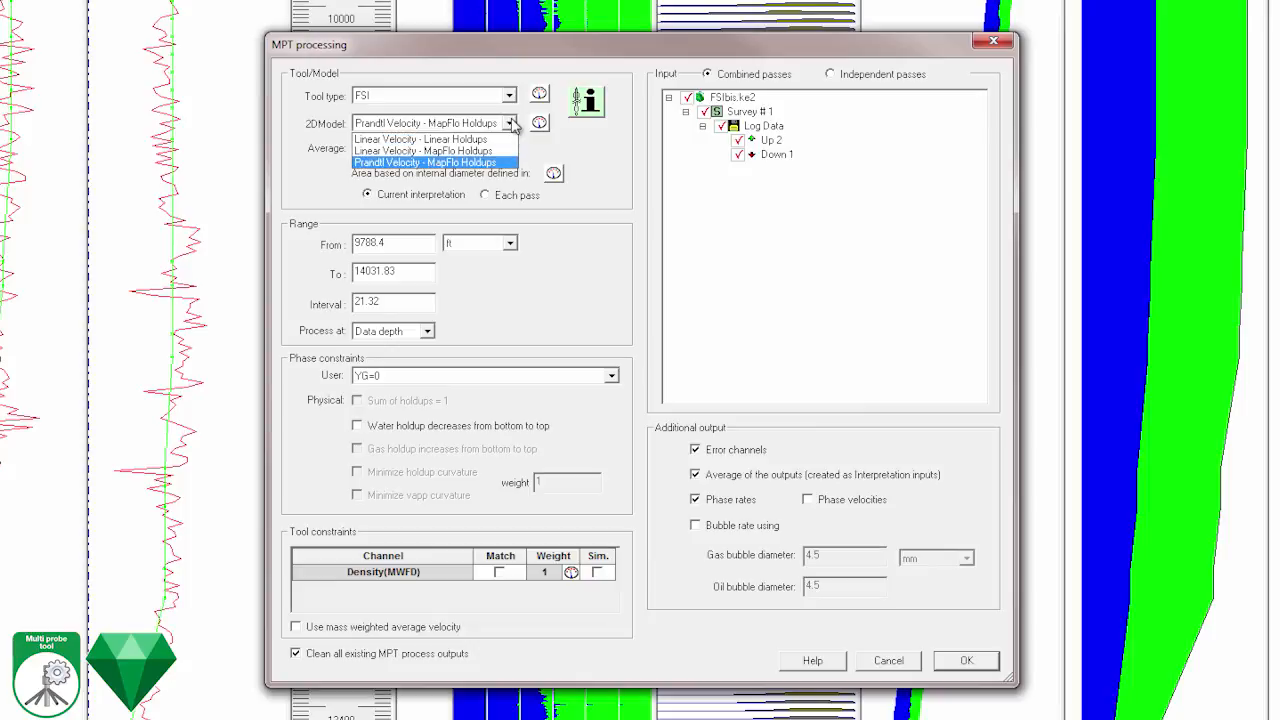
{"action": "left_click", "coordinate": [964, 660]}
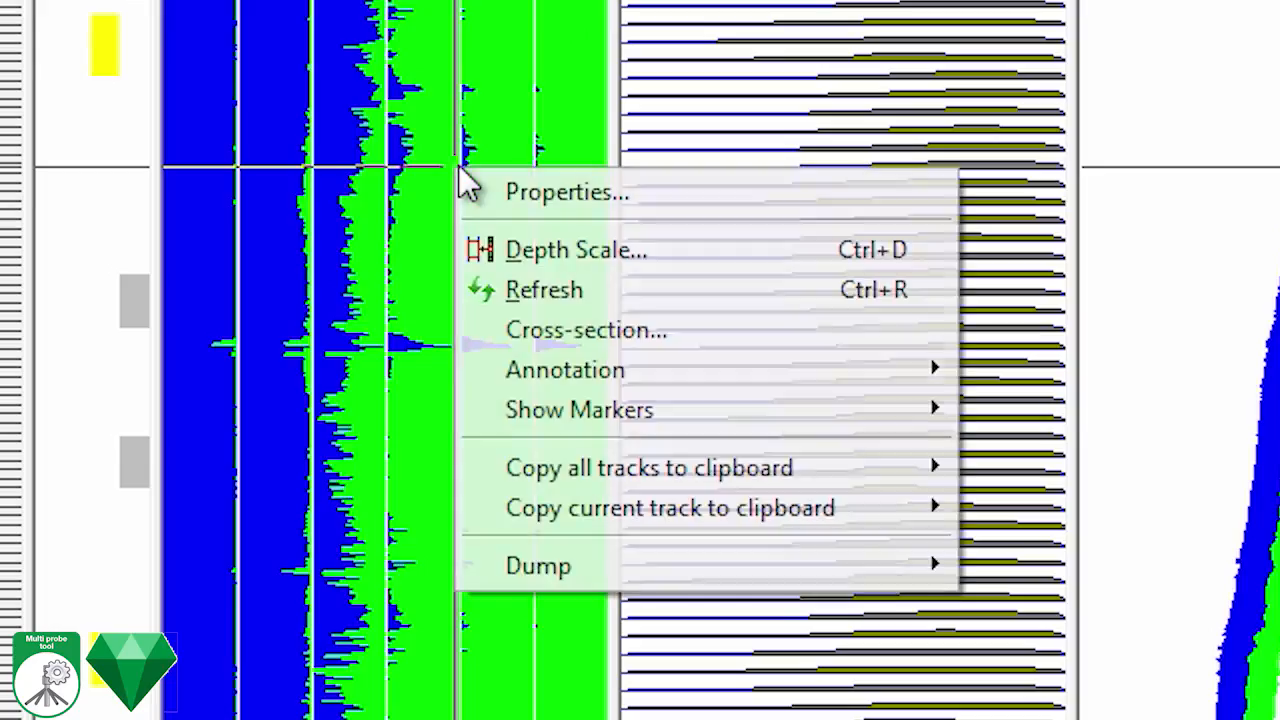
Open a cross-section of the 2D reconstructed holdup track at a chosen depth.
{"action": "left_click", "coordinate": [568, 192]}
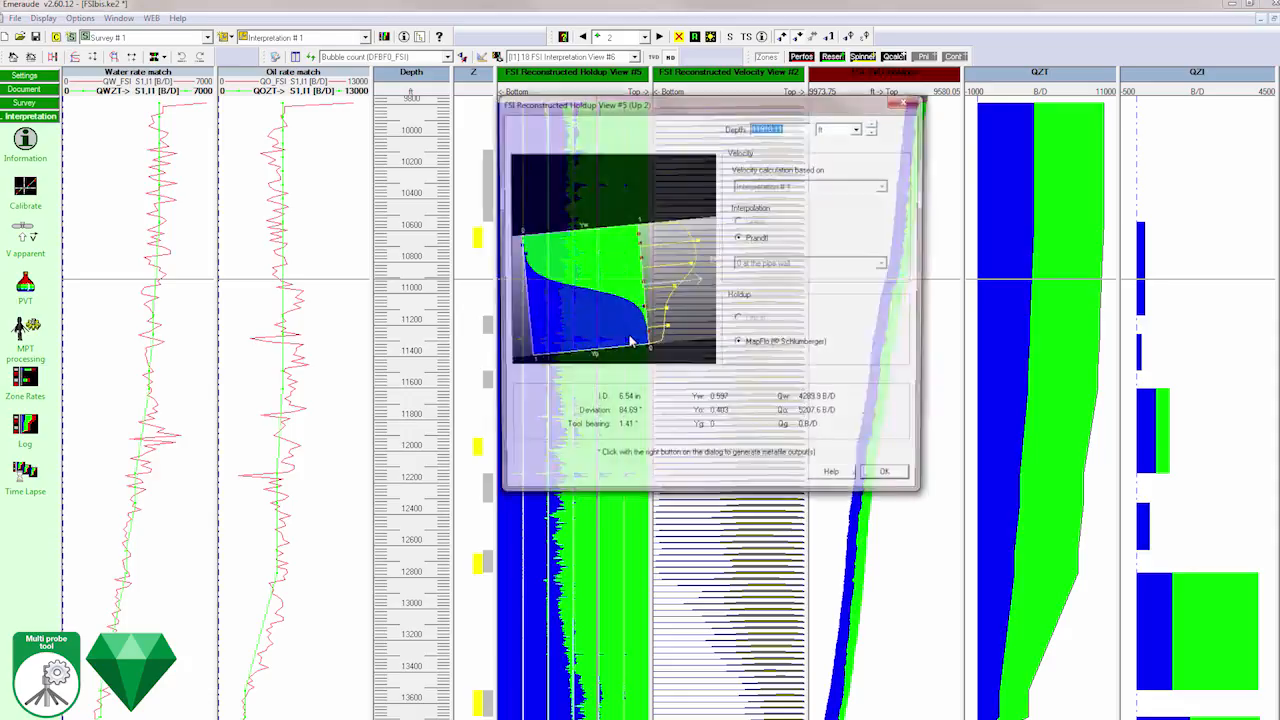